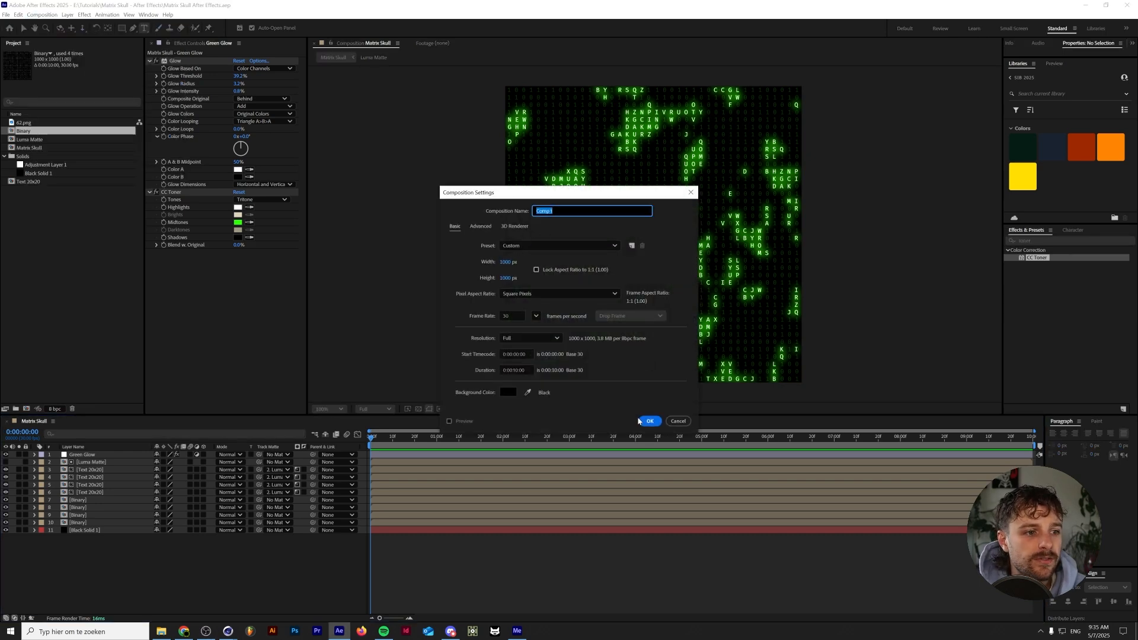
# Name the new 1000x1000 composition Matrix Text and close the grid preferences
pyautogui.write('Matrix')
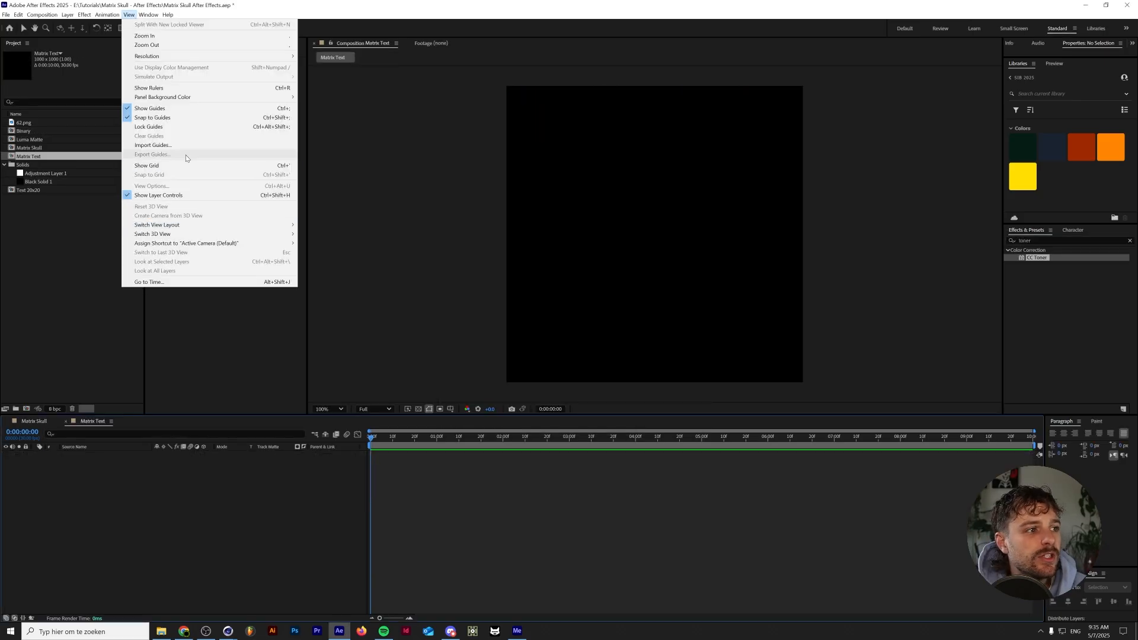
pyautogui.moveTo(177, 166)
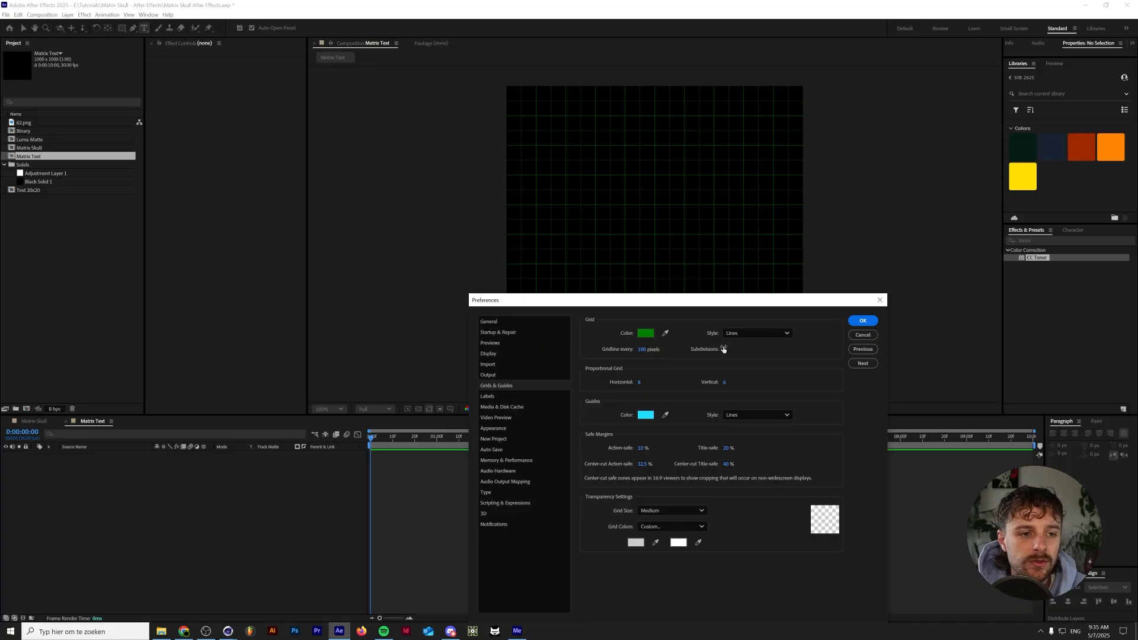
pyautogui.click(862, 320)
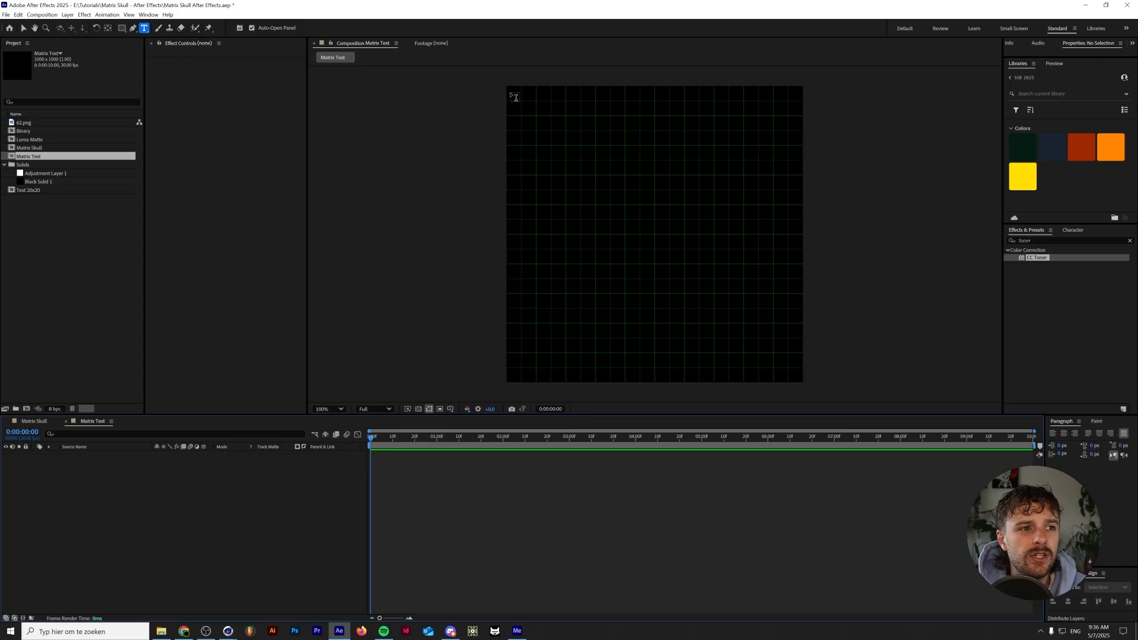
pyautogui.moveTo(804, 386)
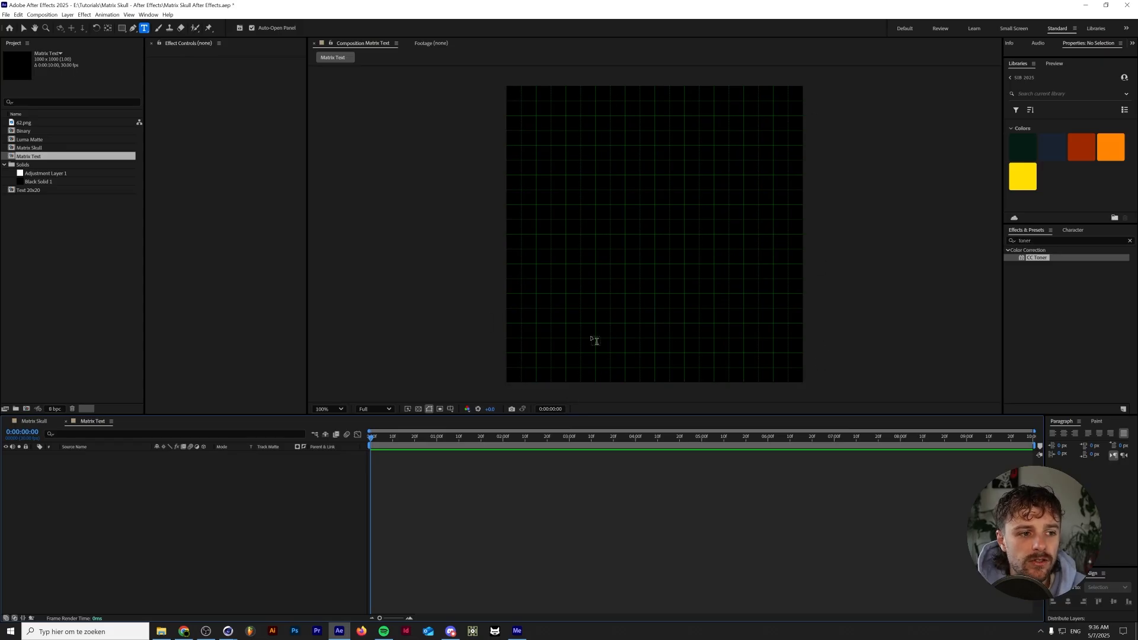
# In Grids & Guides preferences, set grid Subdivisions to 4 and confirm
pyautogui.click(6, 14)
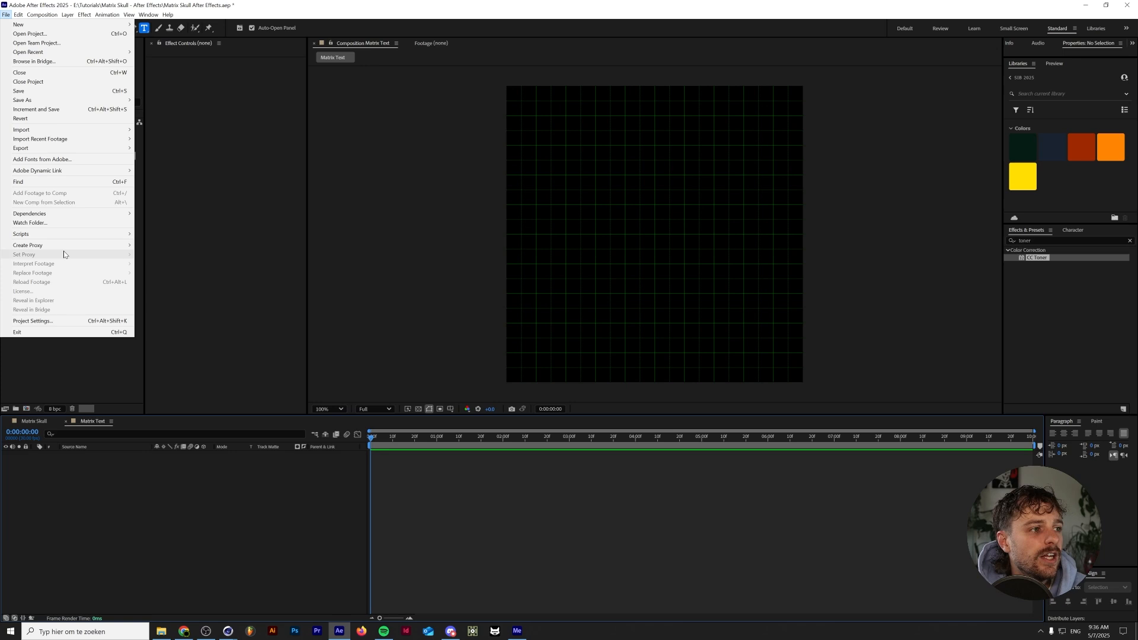
pyautogui.click(18, 14)
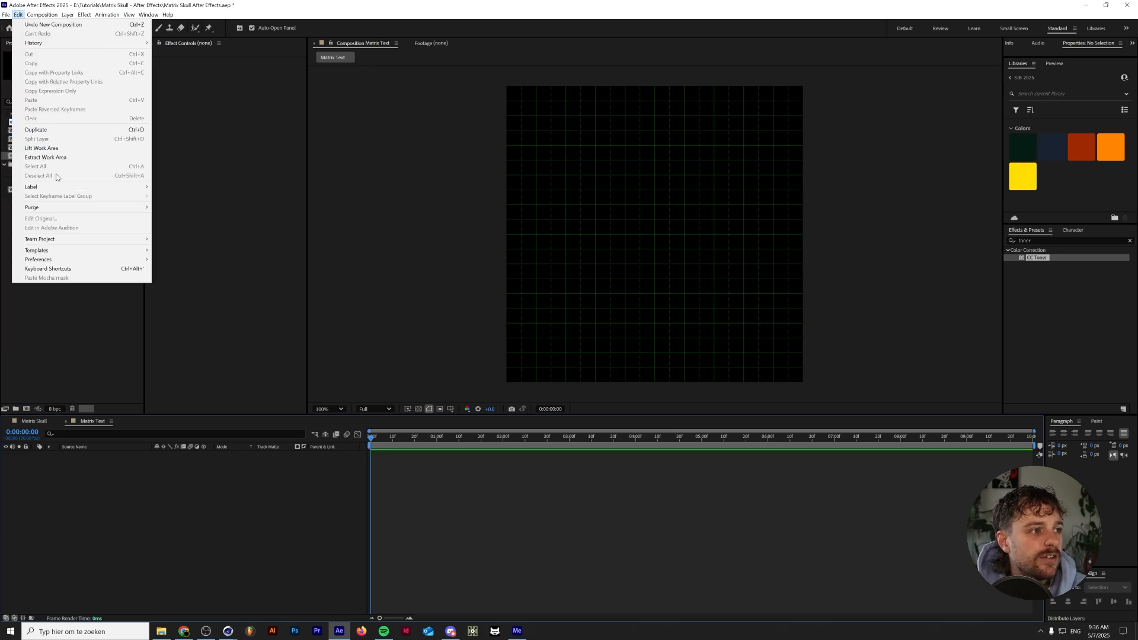
pyautogui.moveTo(38, 260)
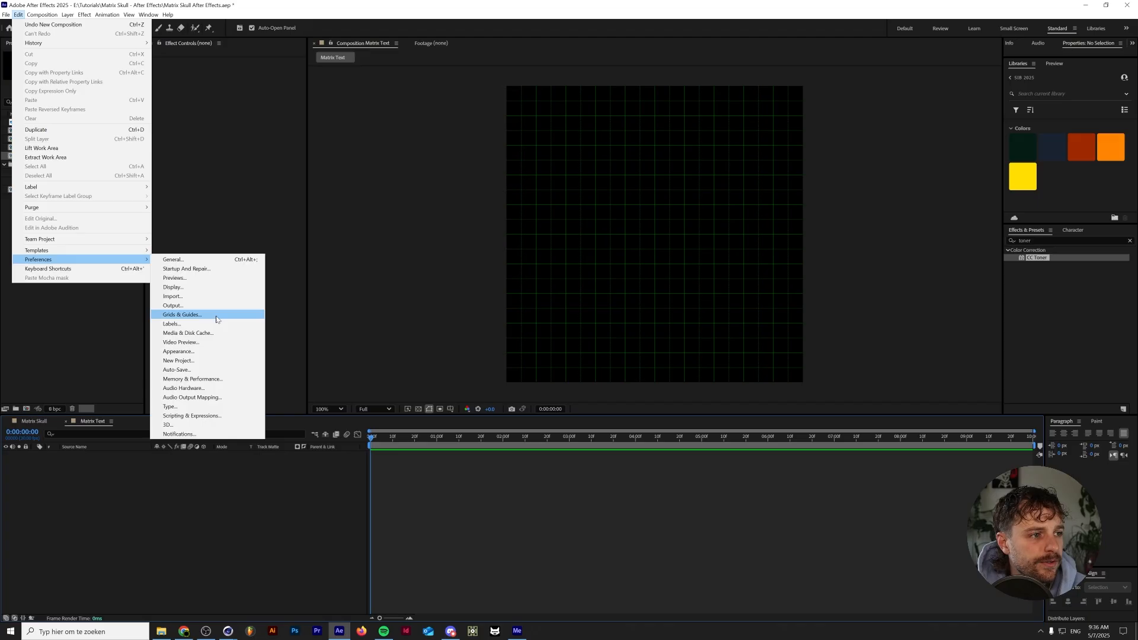
pyautogui.click(181, 315)
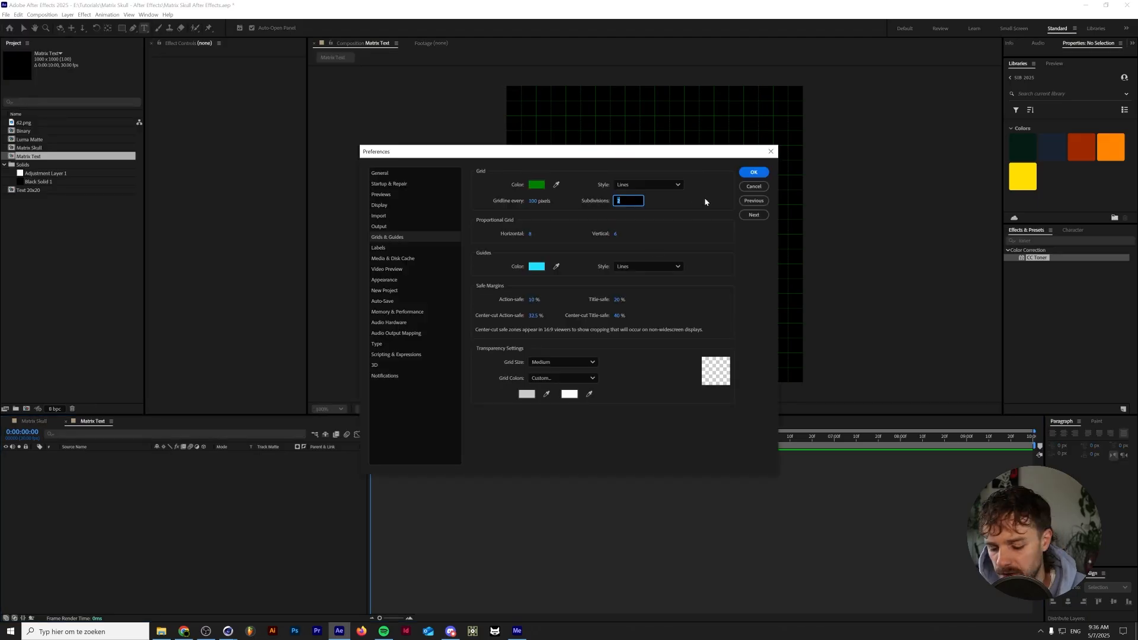
pyautogui.write('4')
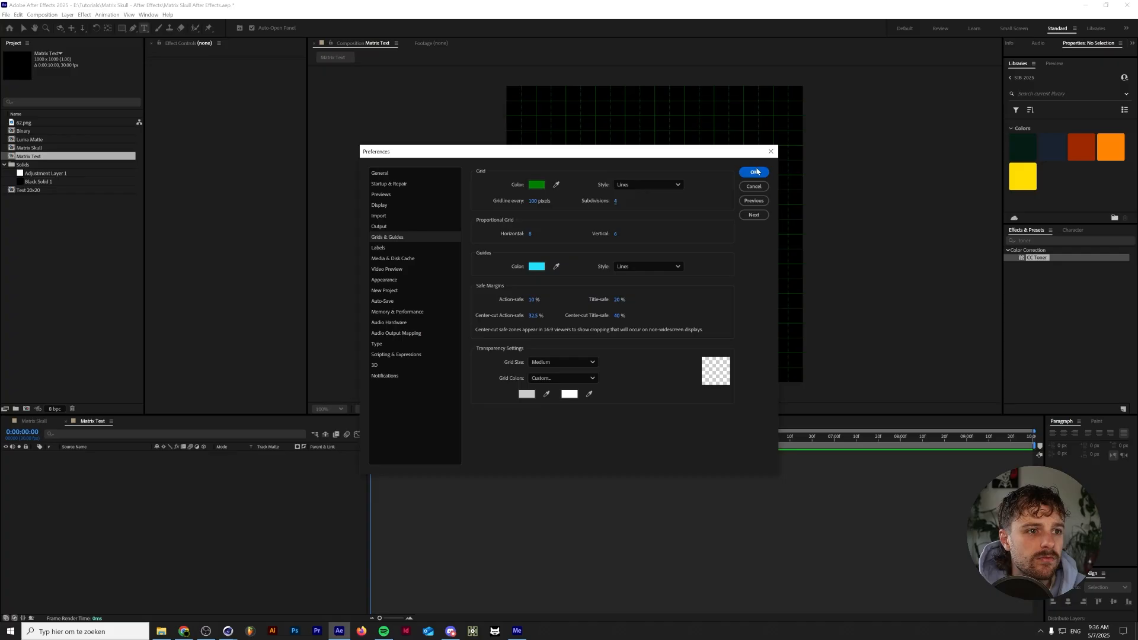
pyautogui.click(754, 172)
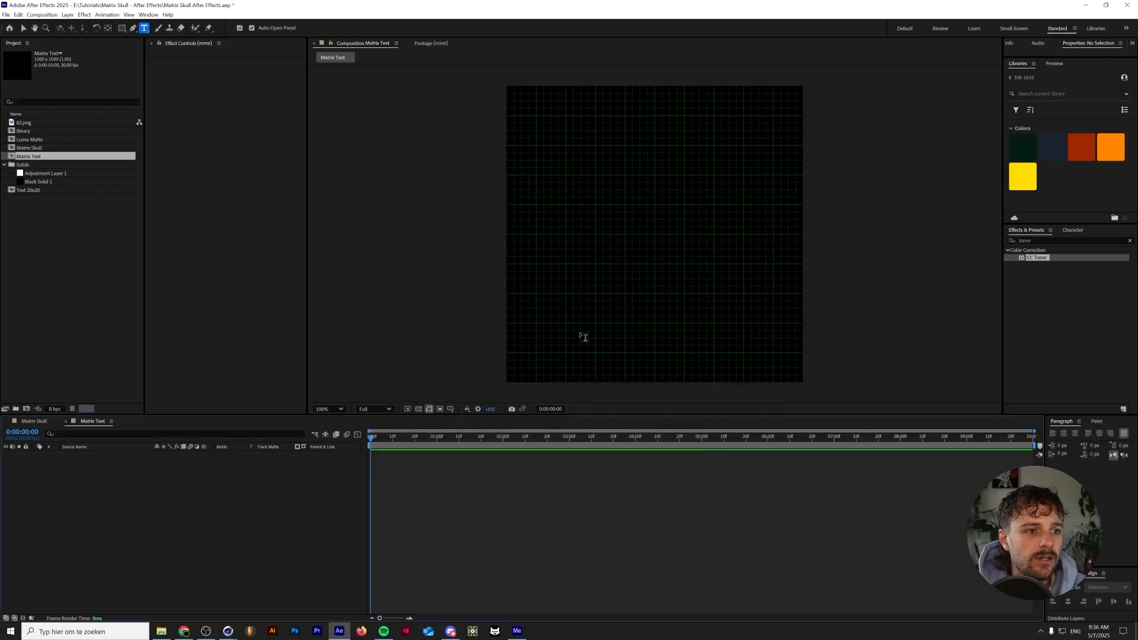
pyautogui.moveTo(519, 386)
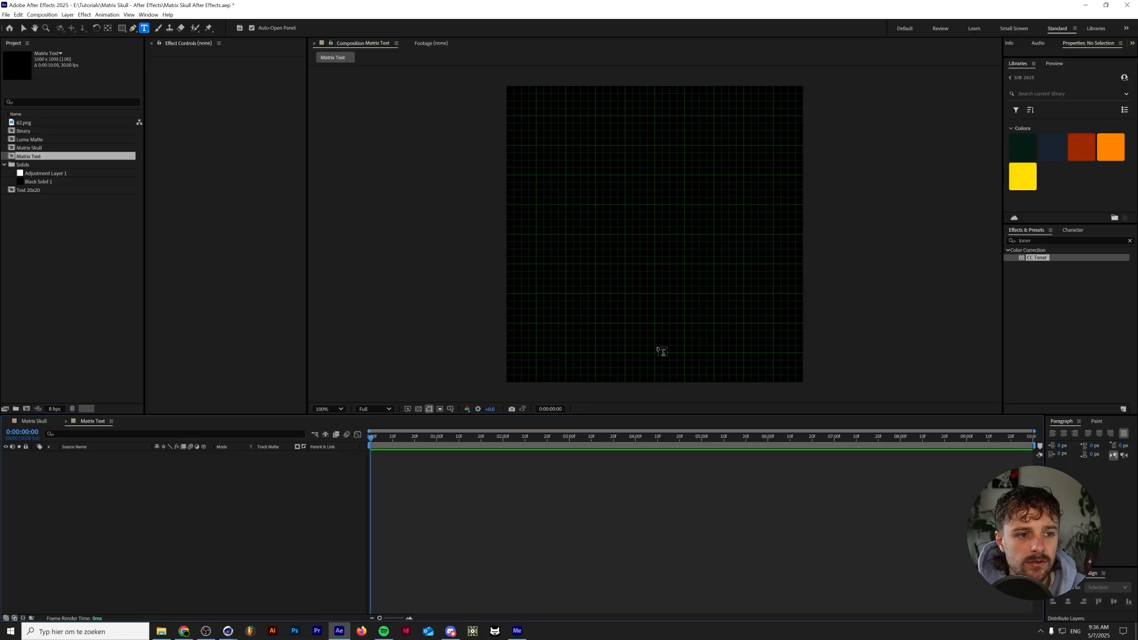
pyautogui.moveTo(786, 386)
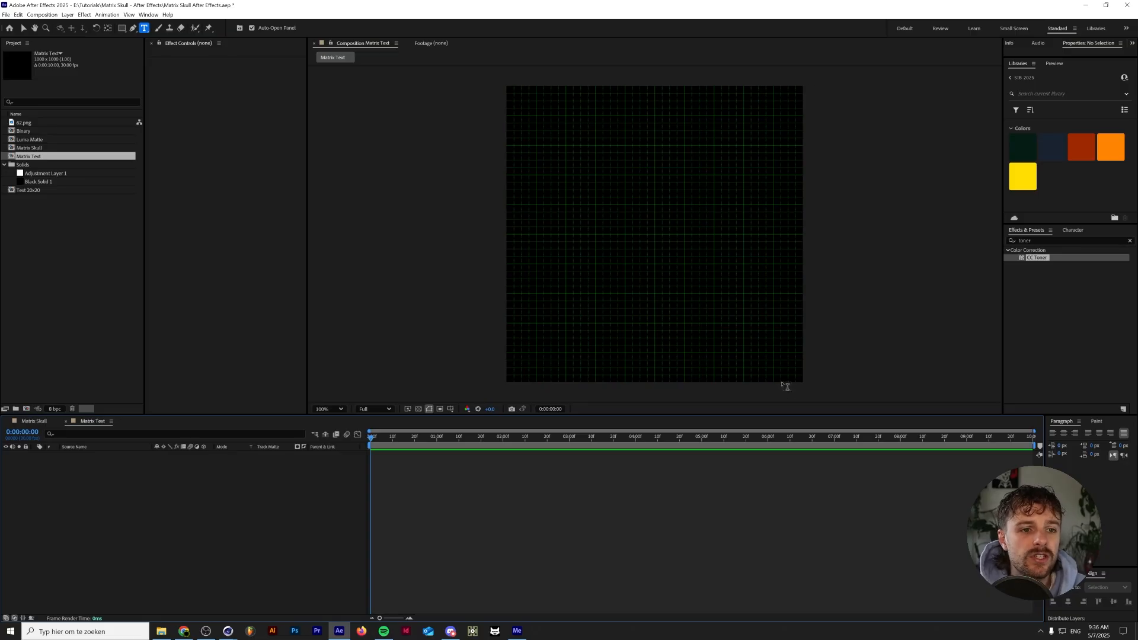
pyautogui.moveTo(513, 92)
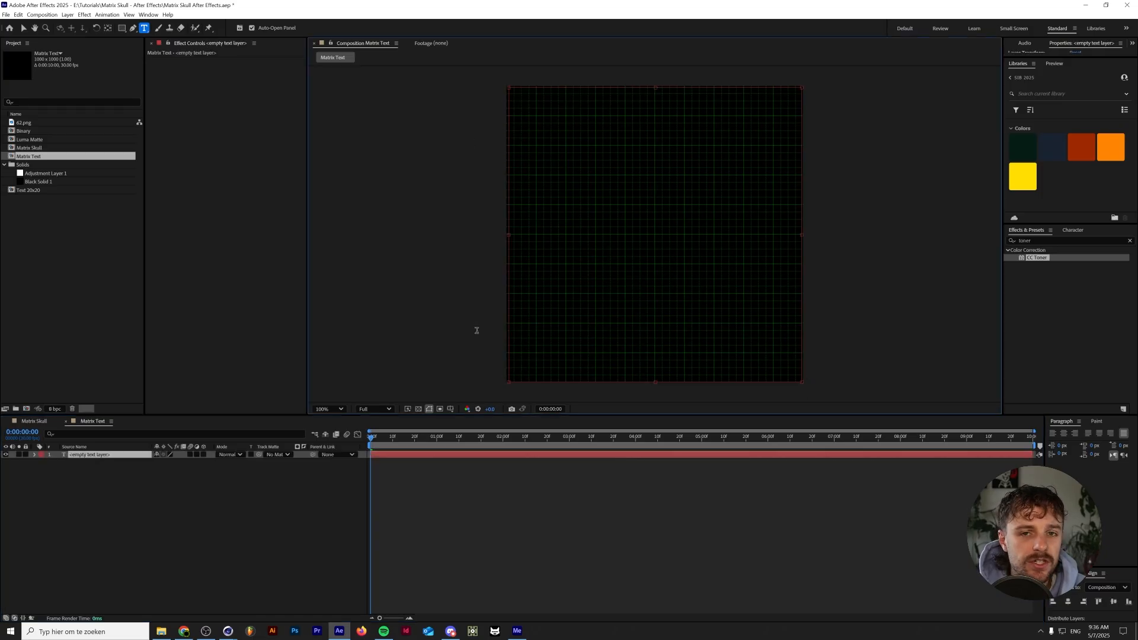
pyautogui.moveTo(480, 334)
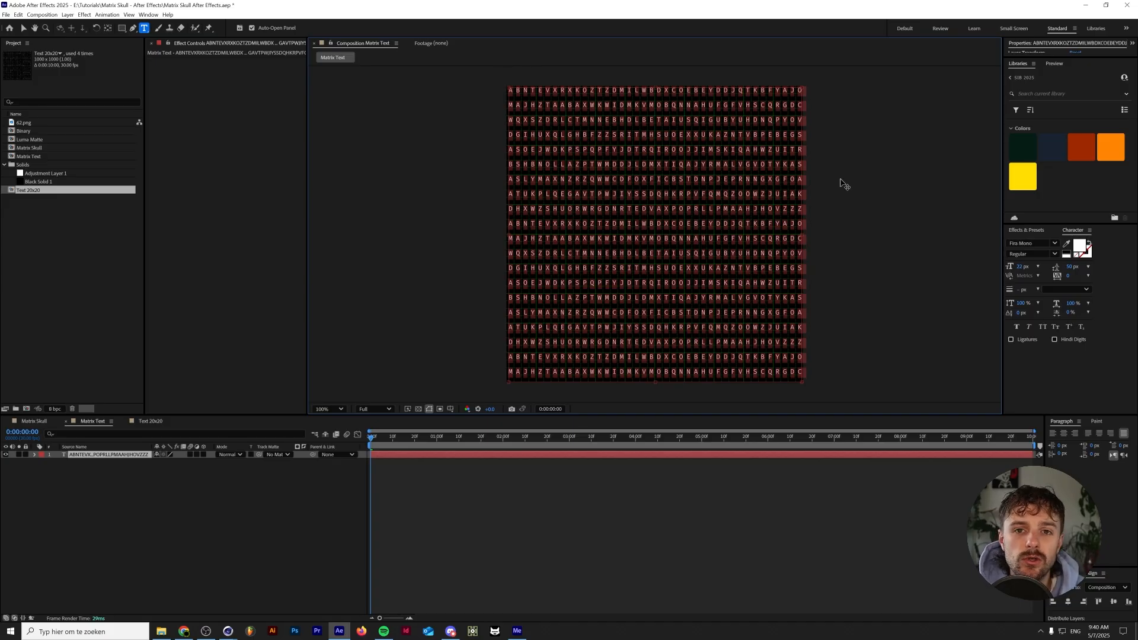
pyautogui.moveTo(1048, 234)
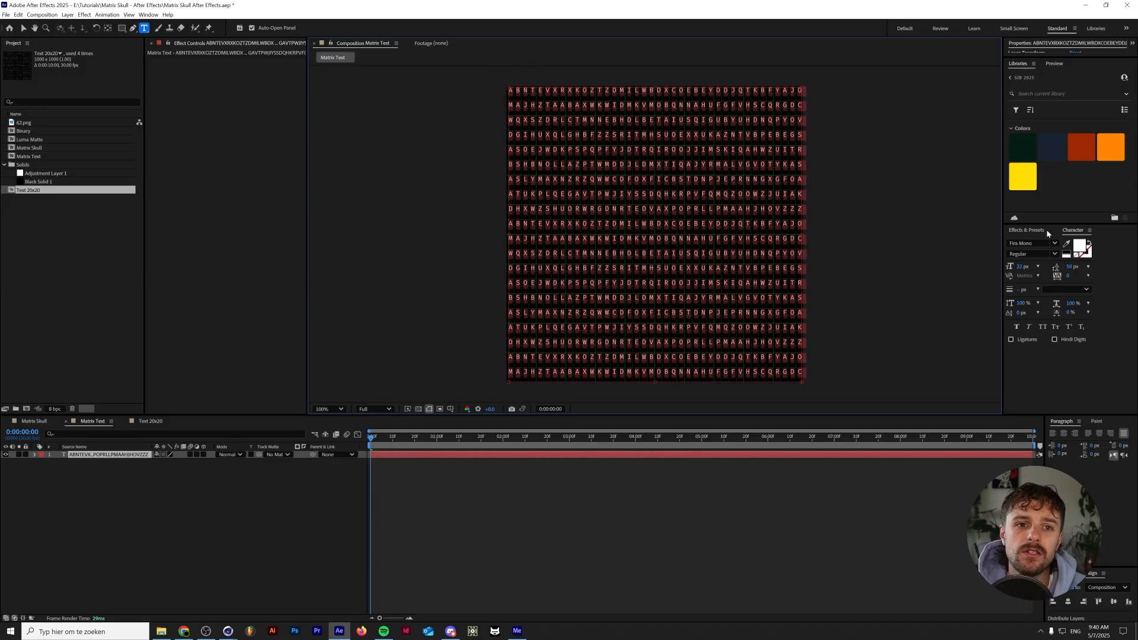
# Check the random-letter text layer's font family in the Character panel for a monospaced font
pyautogui.click(1054, 243)
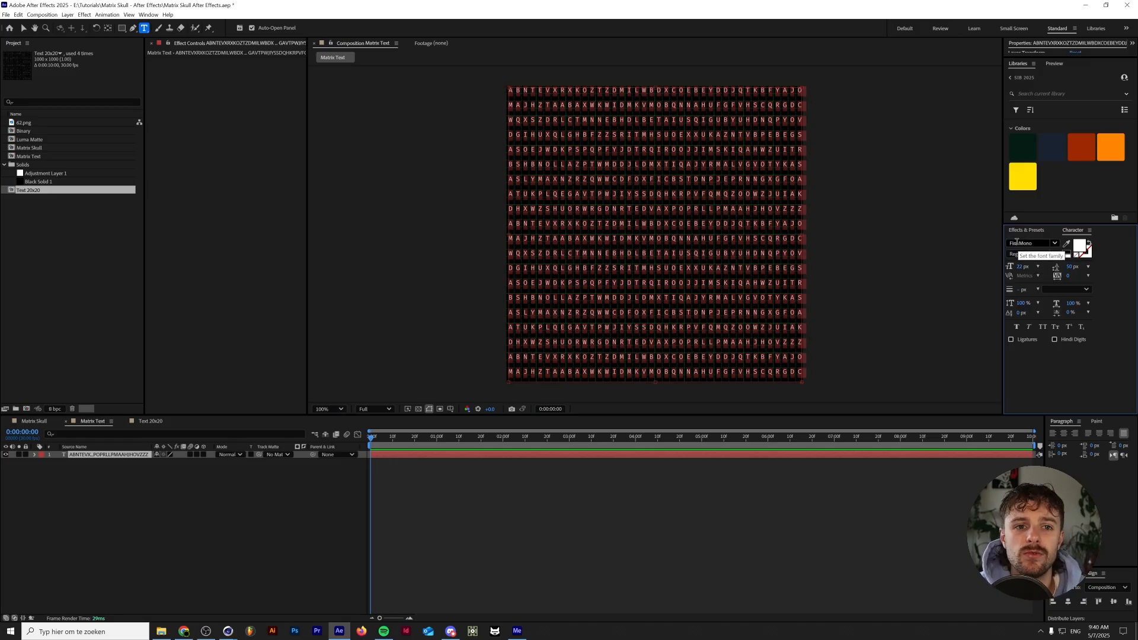
pyautogui.click(1030, 241)
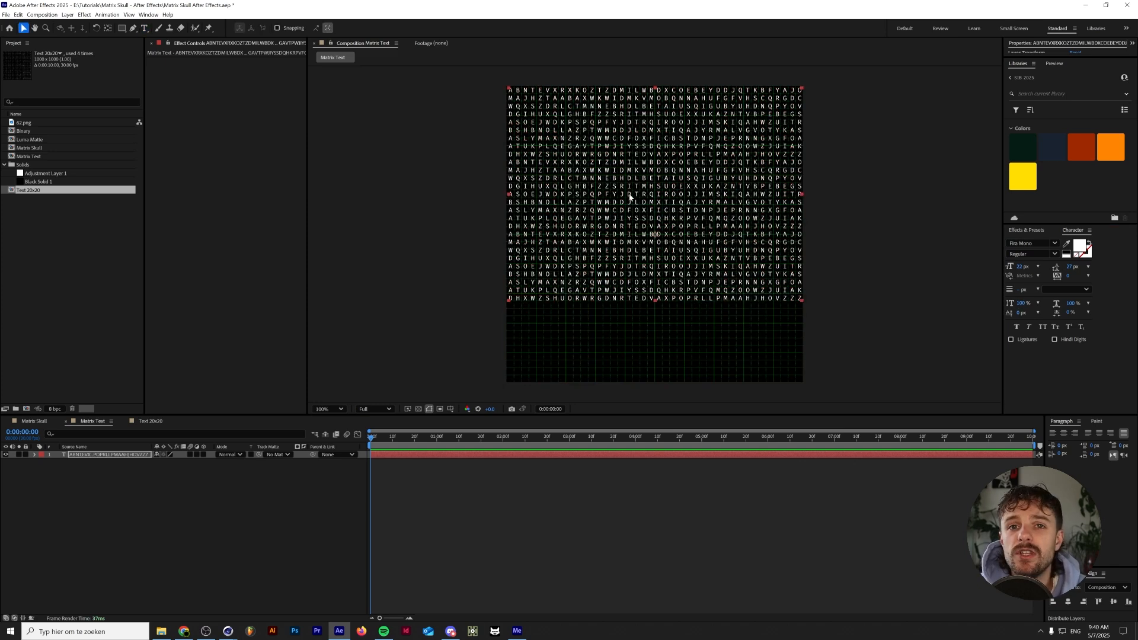
# Zoom into the viewer to compare the letter rows against the gridlines while tuning leading
pyautogui.click(328, 409)
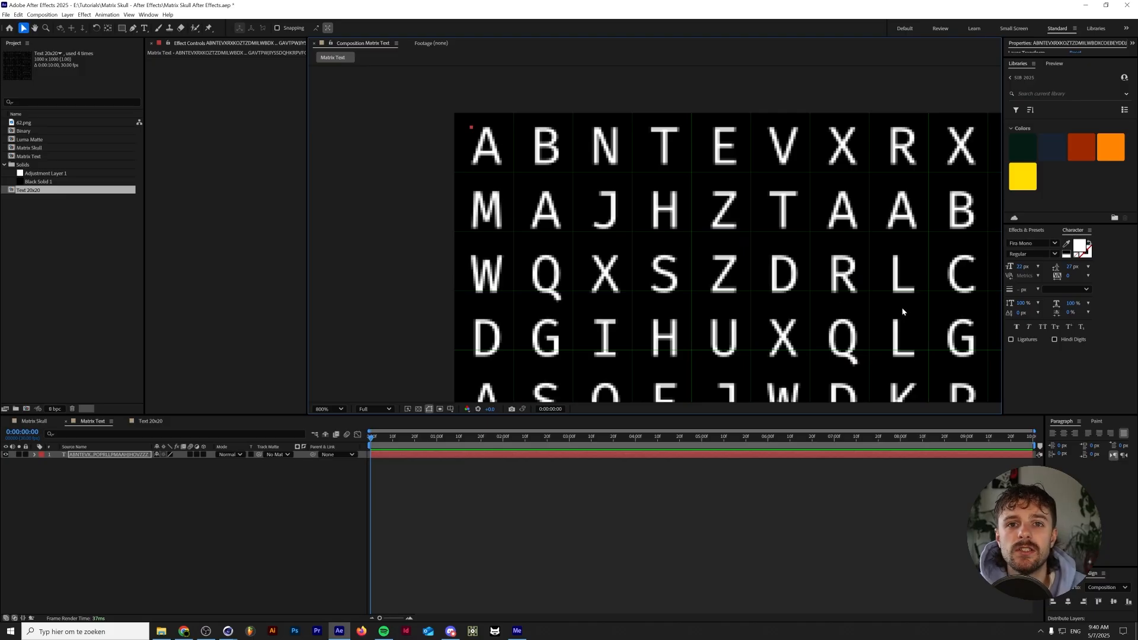
pyautogui.moveTo(1022, 266)
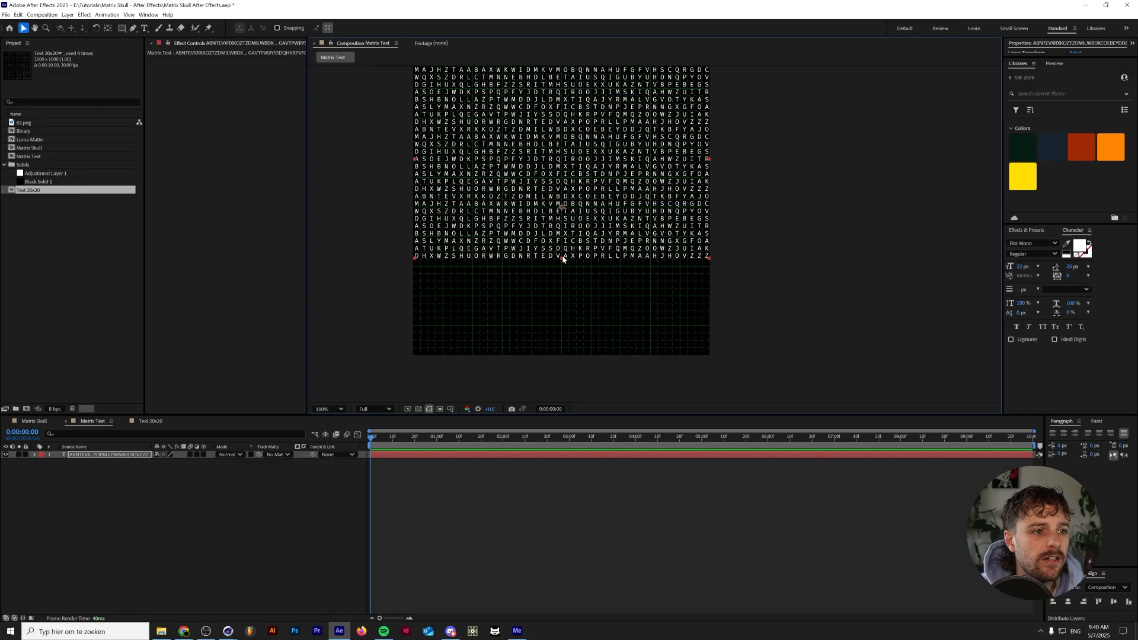
pyautogui.click(143, 27)
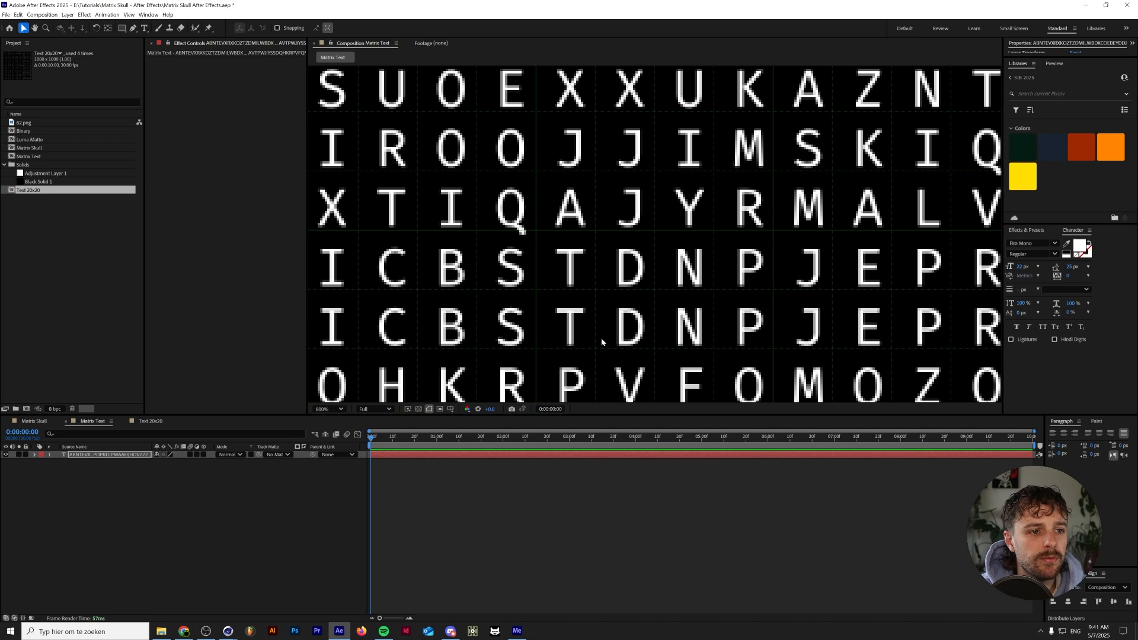
pyautogui.click(340, 409)
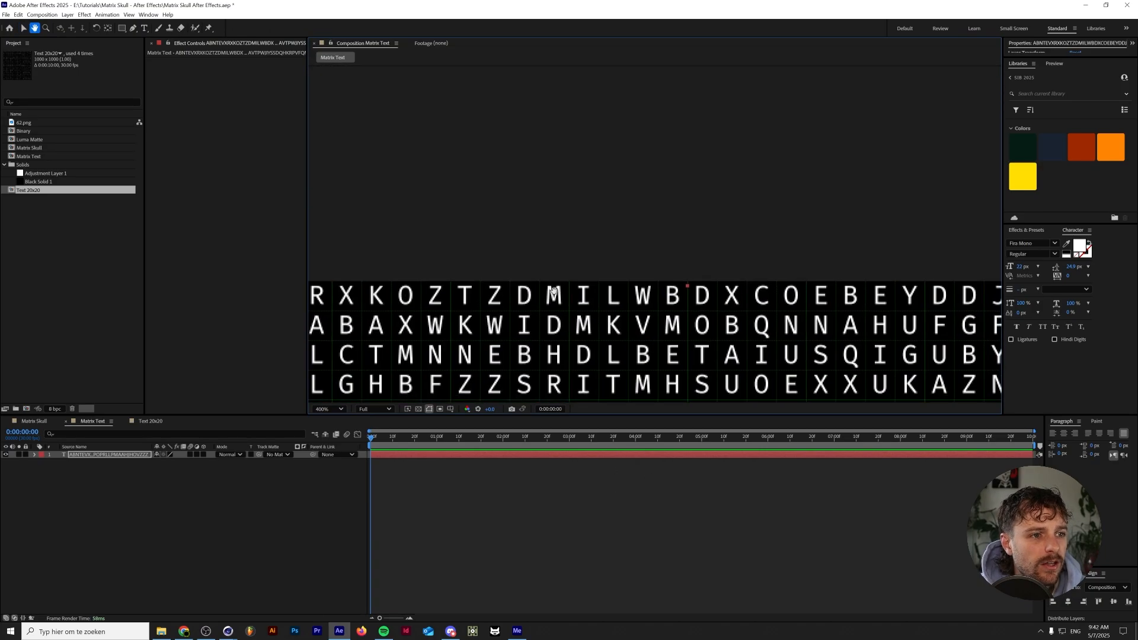
pyautogui.click(328, 409)
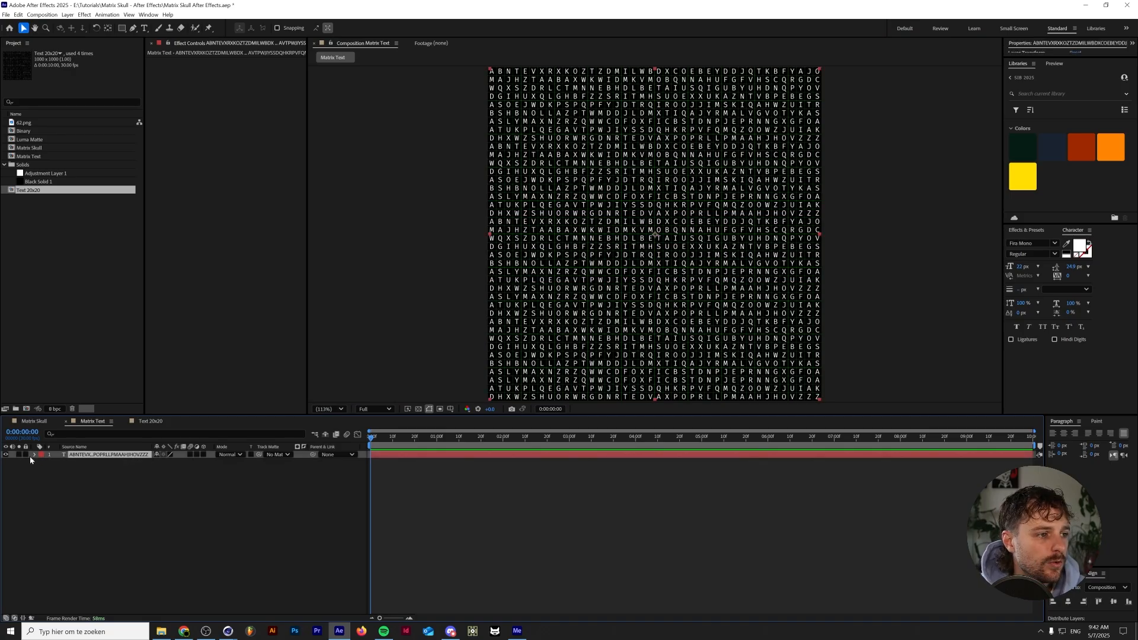
# Add a Character Offset animator to the letters with a wiggle expression so they scramble randomly
pyautogui.click(34, 455)
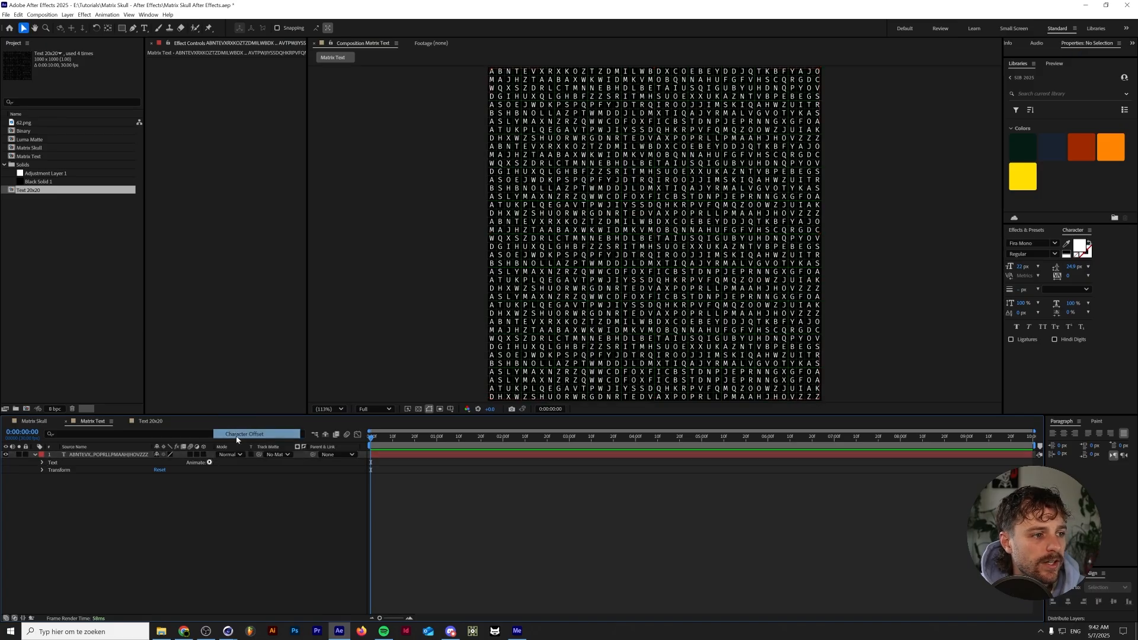
pyautogui.click(43, 462)
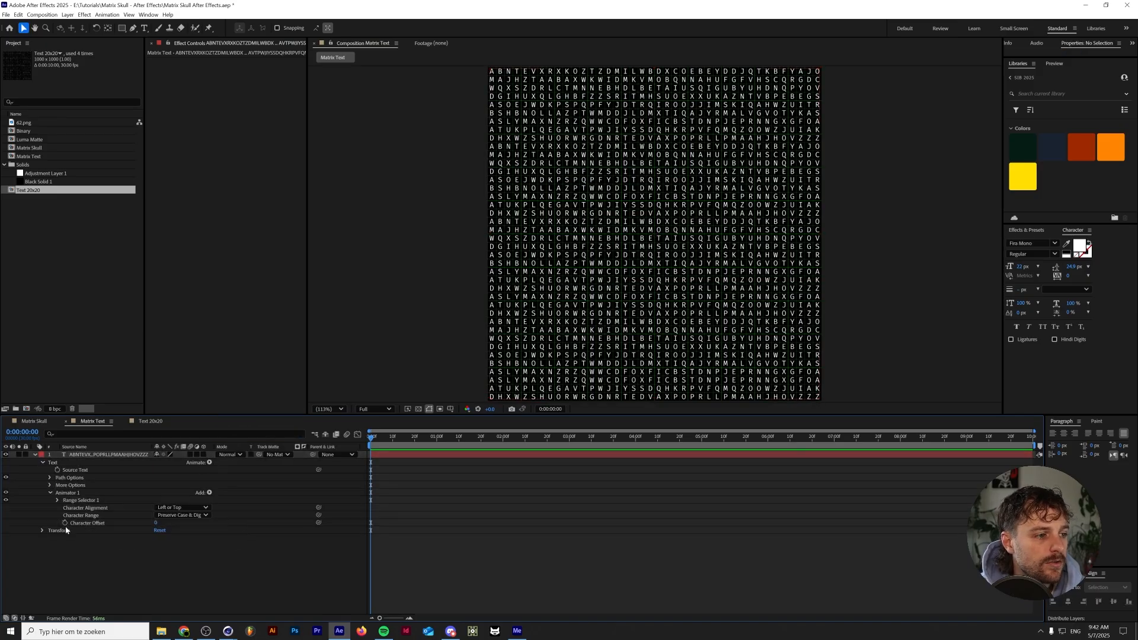
pyautogui.moveTo(64, 522)
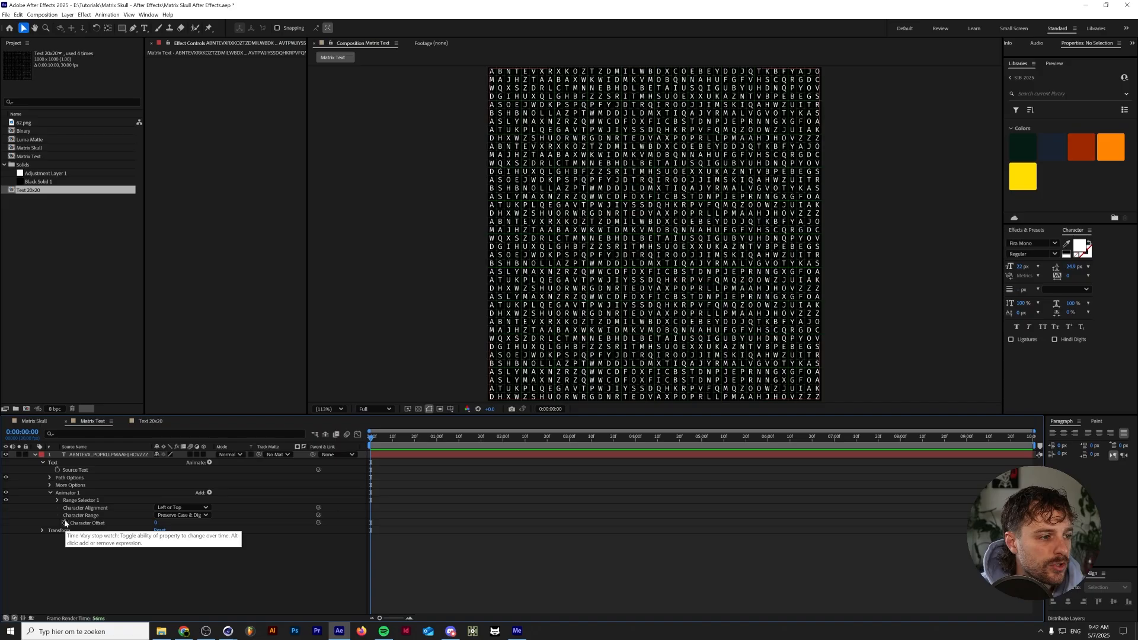
pyautogui.click(64, 523)
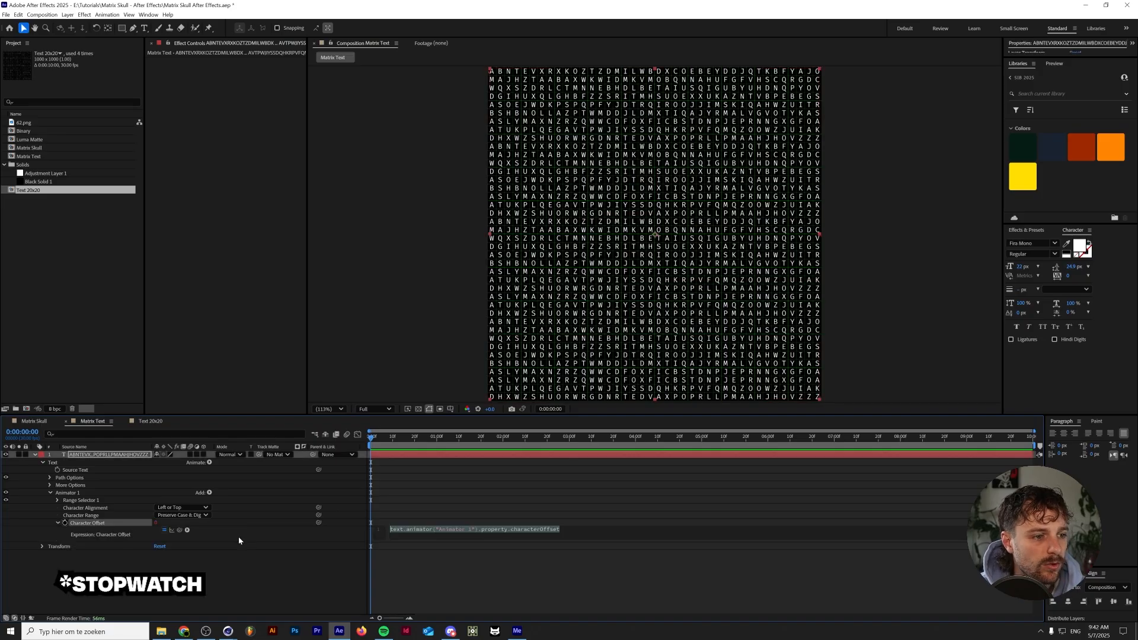
pyautogui.write('wiggle')
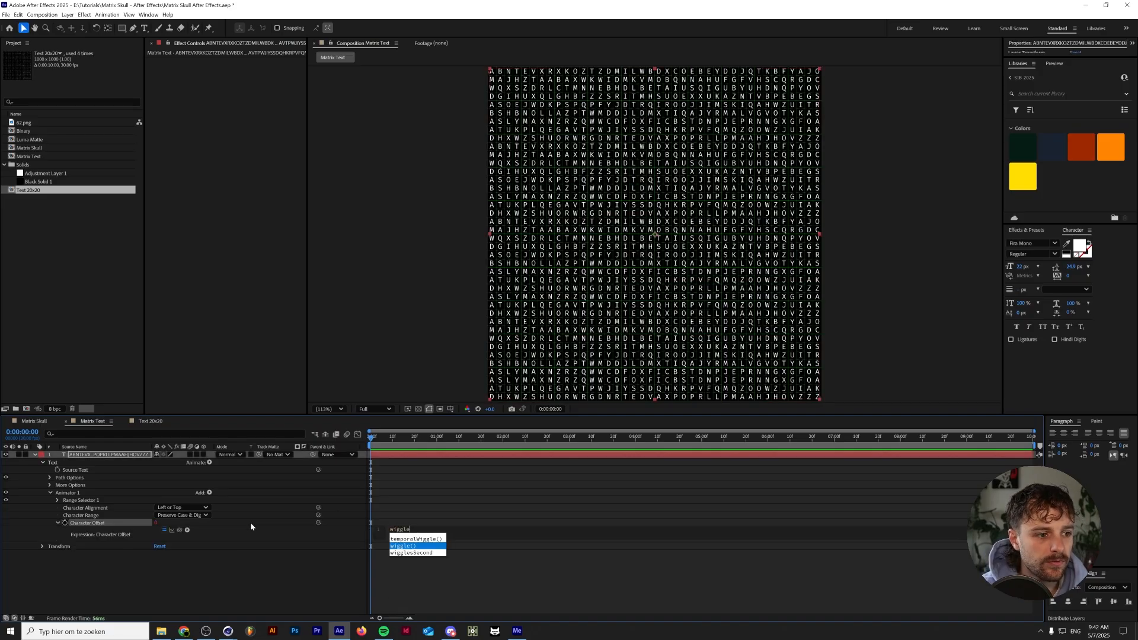
pyautogui.click(403, 546)
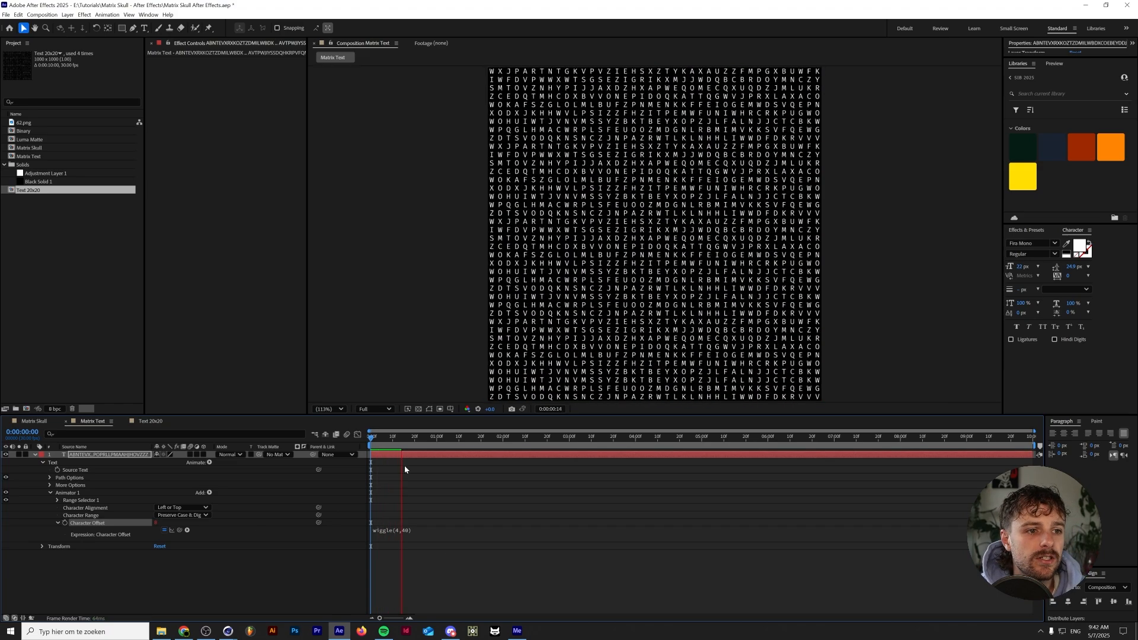
pyautogui.click(392, 436)
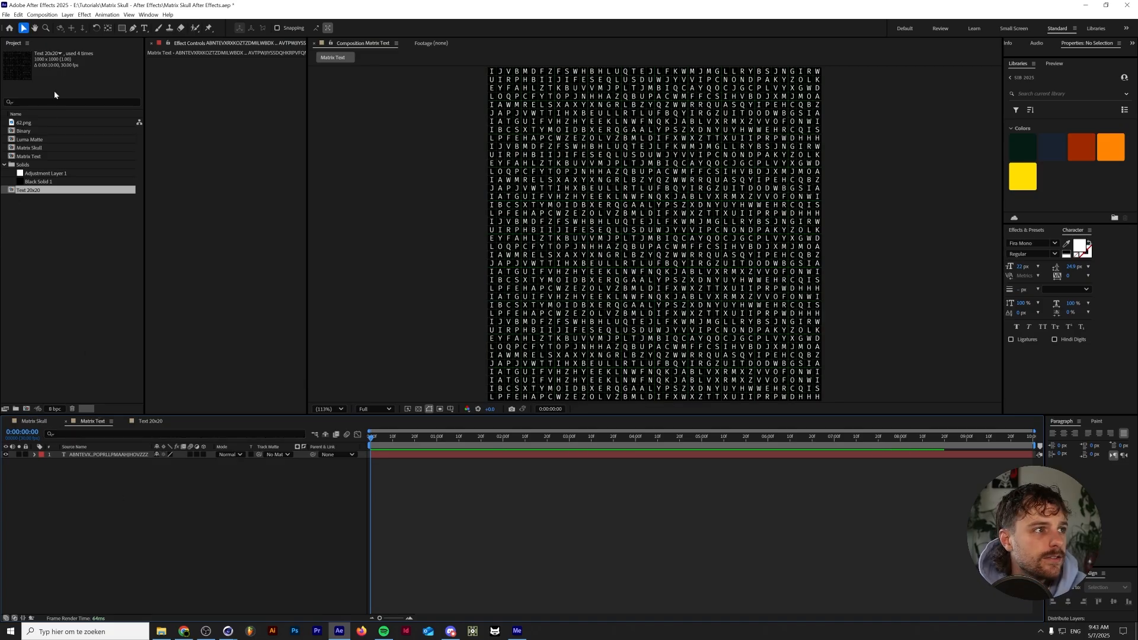
# Create a new black solid layer above the letters
pyautogui.click(67, 14)
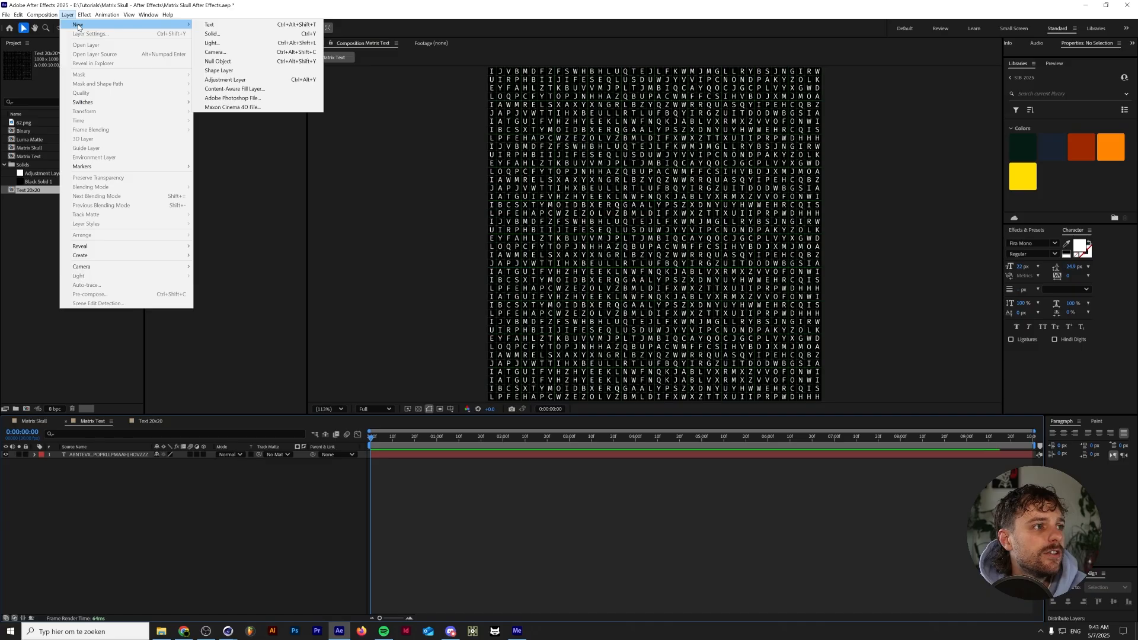
pyautogui.click(211, 33)
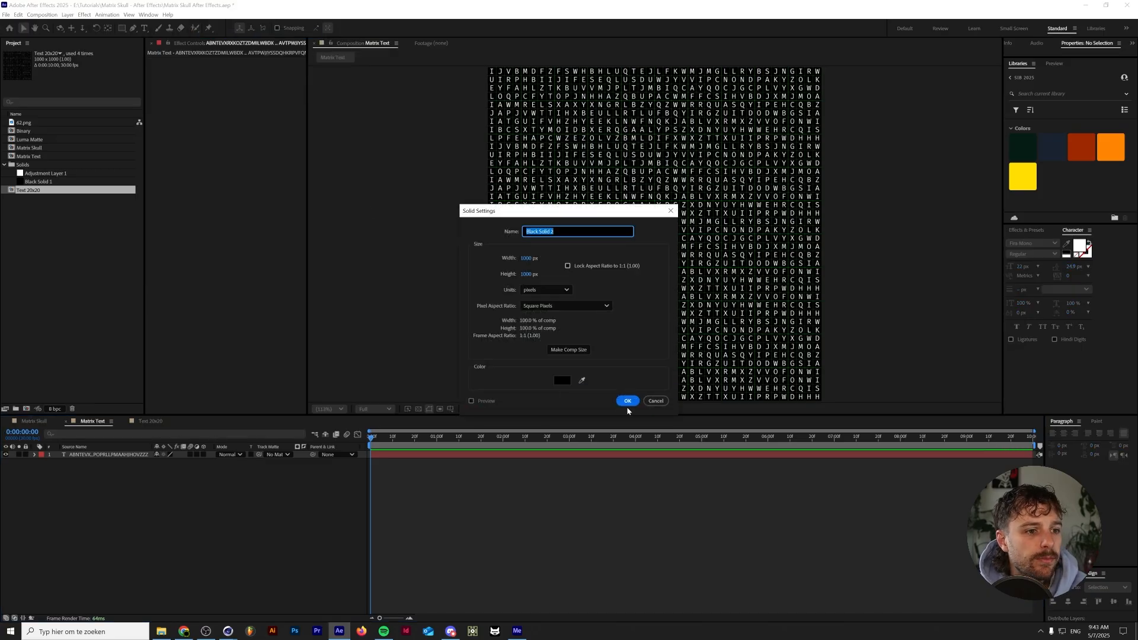
pyautogui.click(626, 400)
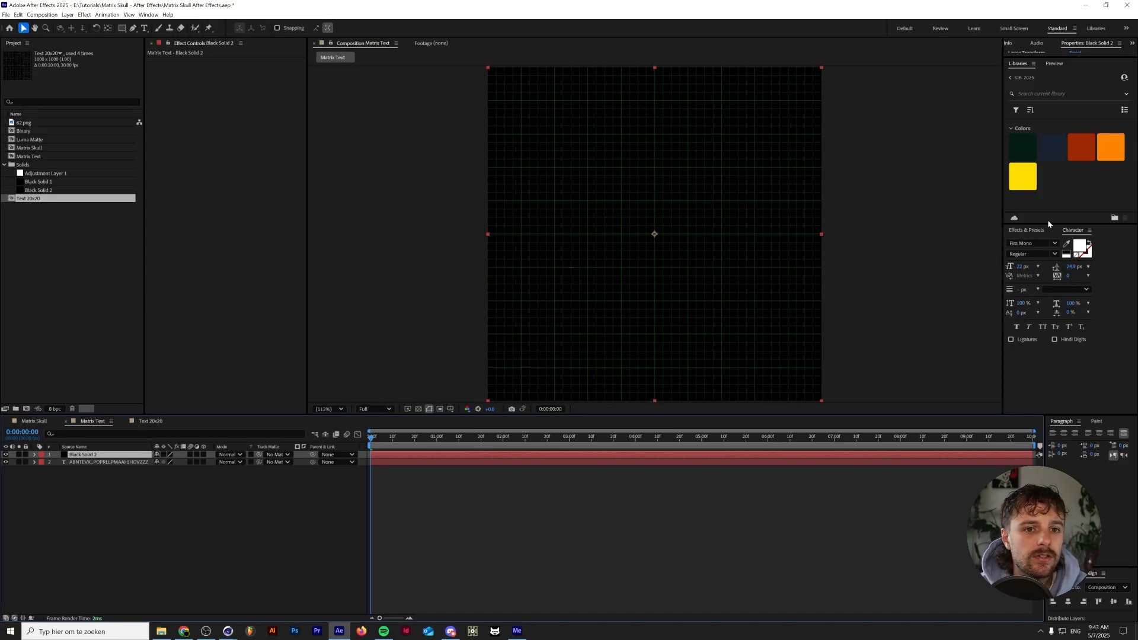
pyautogui.write('toner')
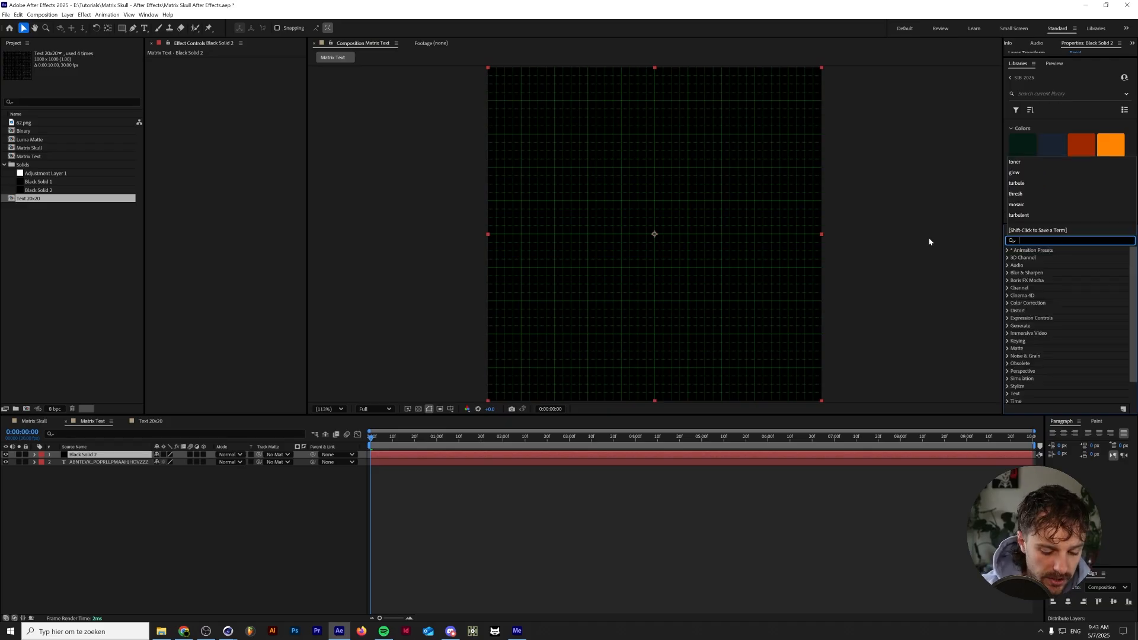
# Apply Turbulent Noise set to Block type with a time*300 expression on Evolution
pyautogui.write('turbulent')
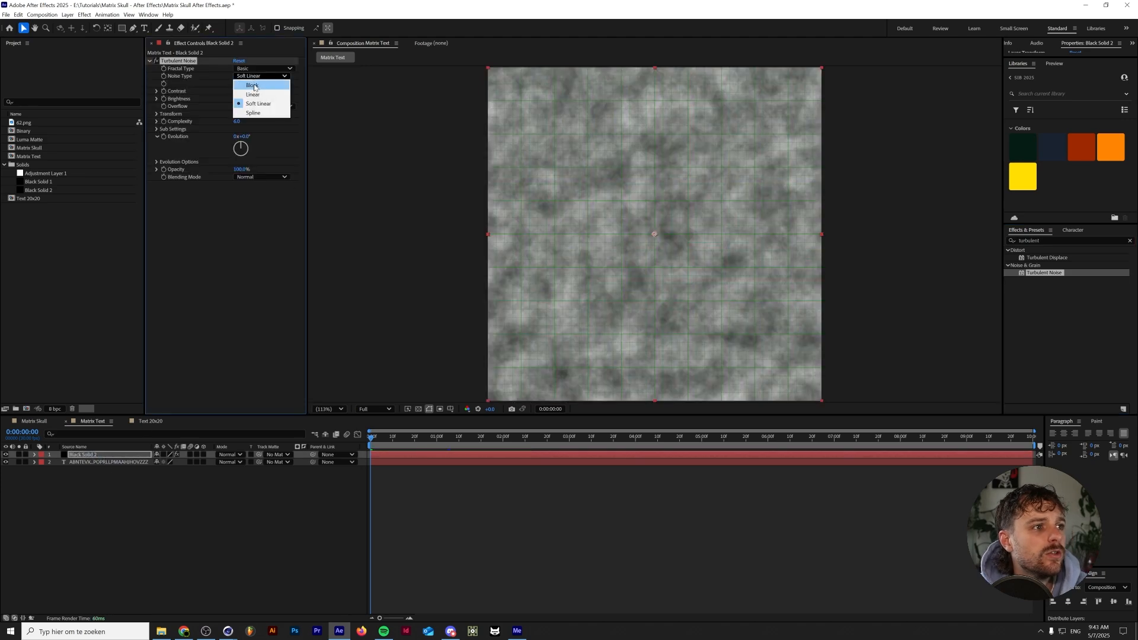
pyautogui.click(254, 85)
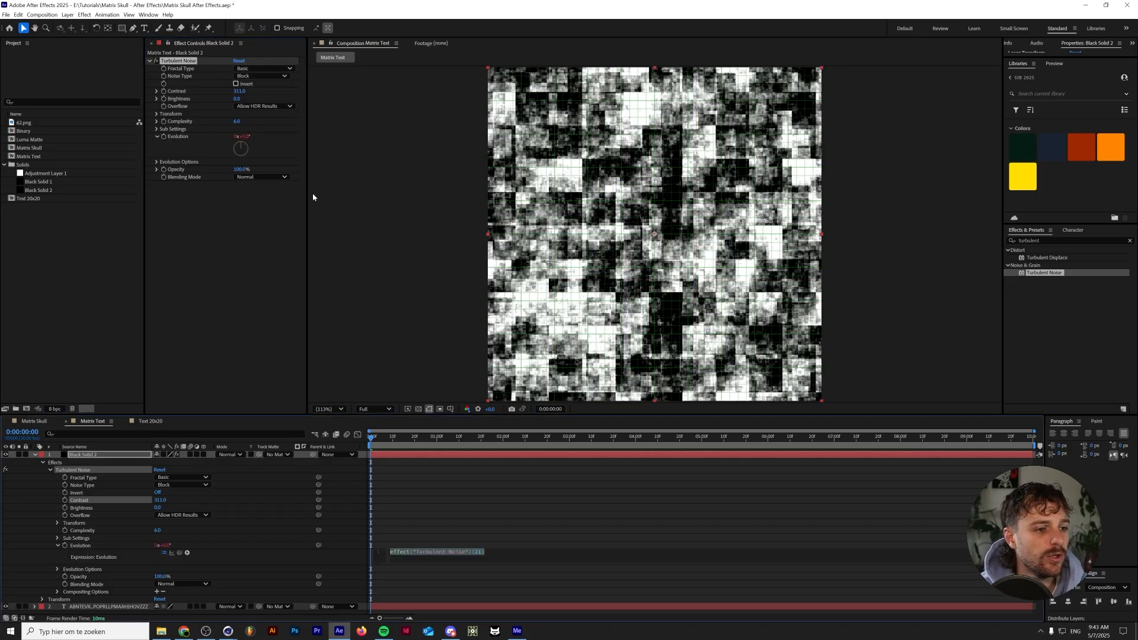
pyautogui.write('time*300')
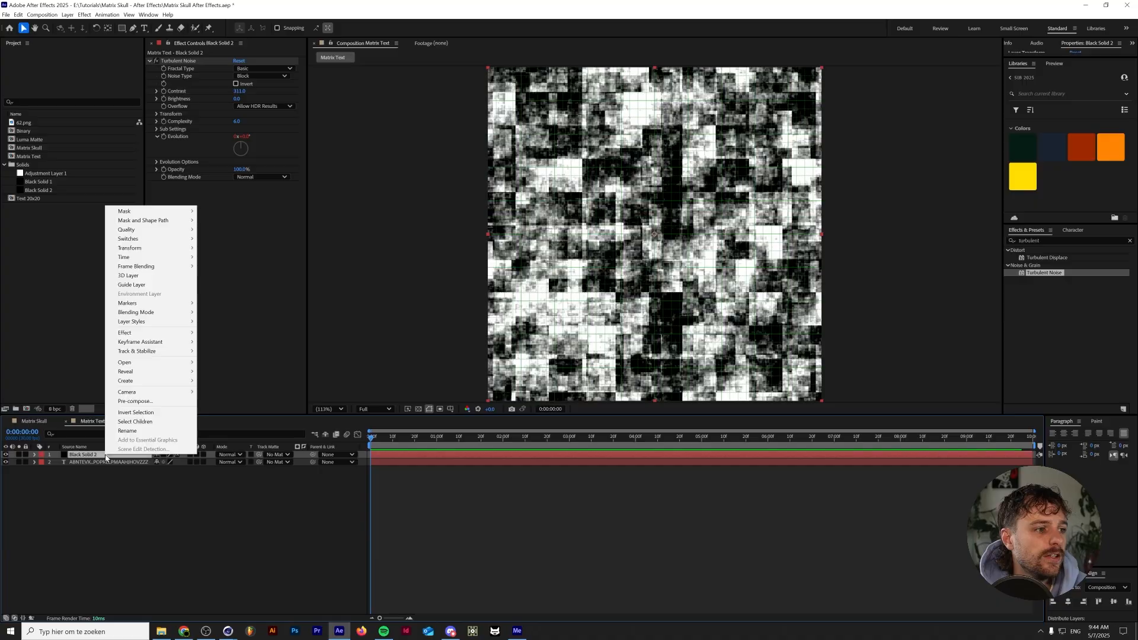
pyautogui.moveTo(135, 401)
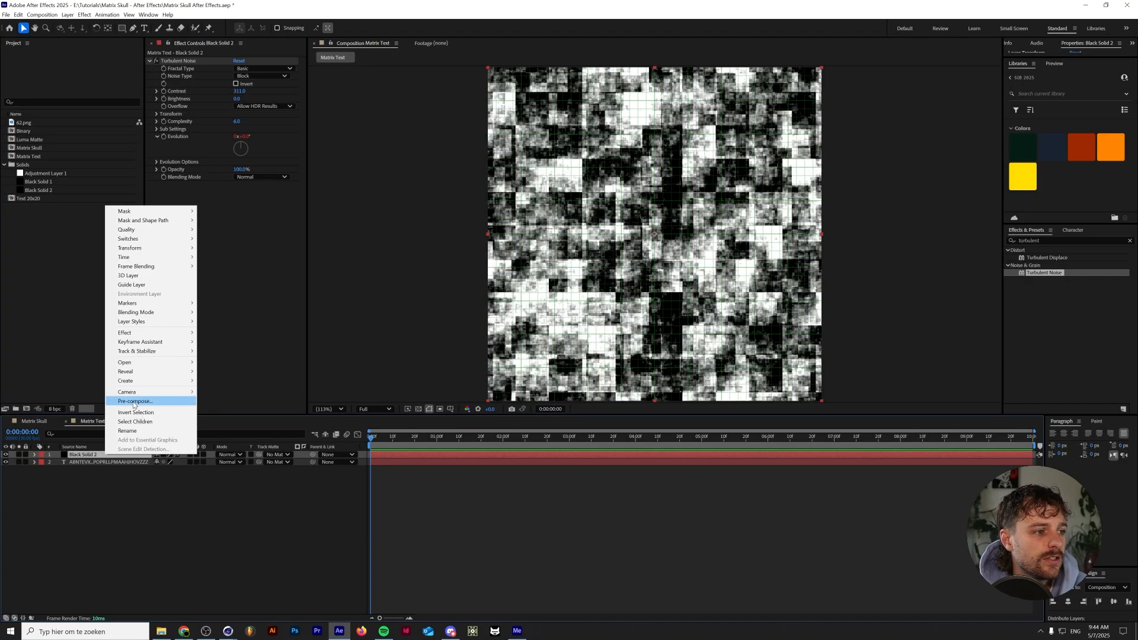
# Pre-compose the noise solid into a new composition named Luma Matte and open it
pyautogui.click(134, 401)
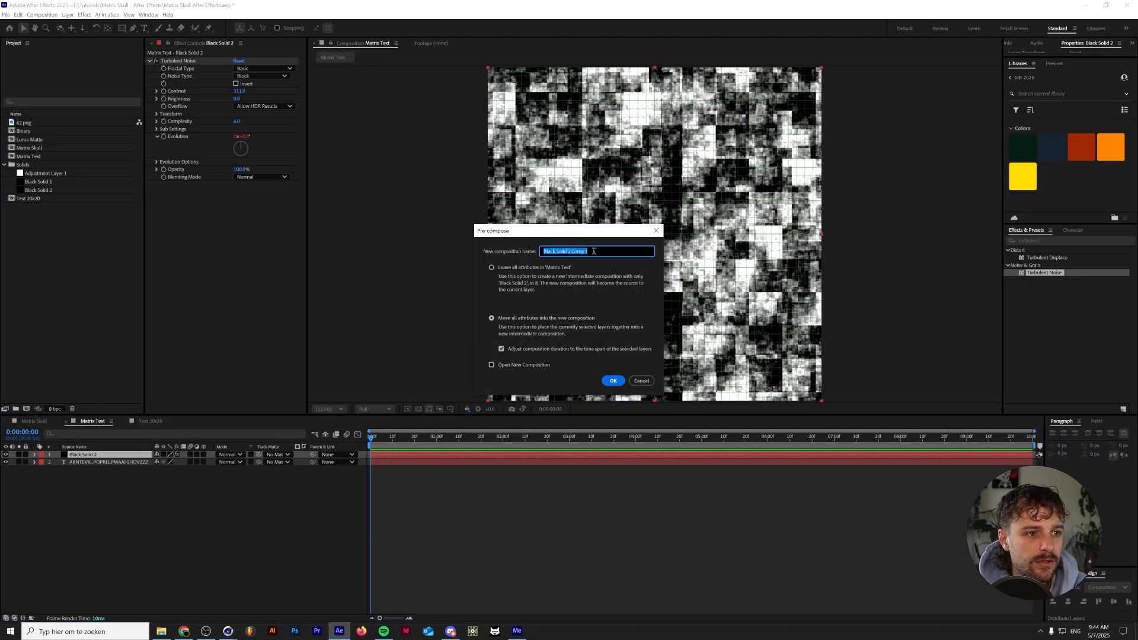
pyautogui.write('Luma Matte')
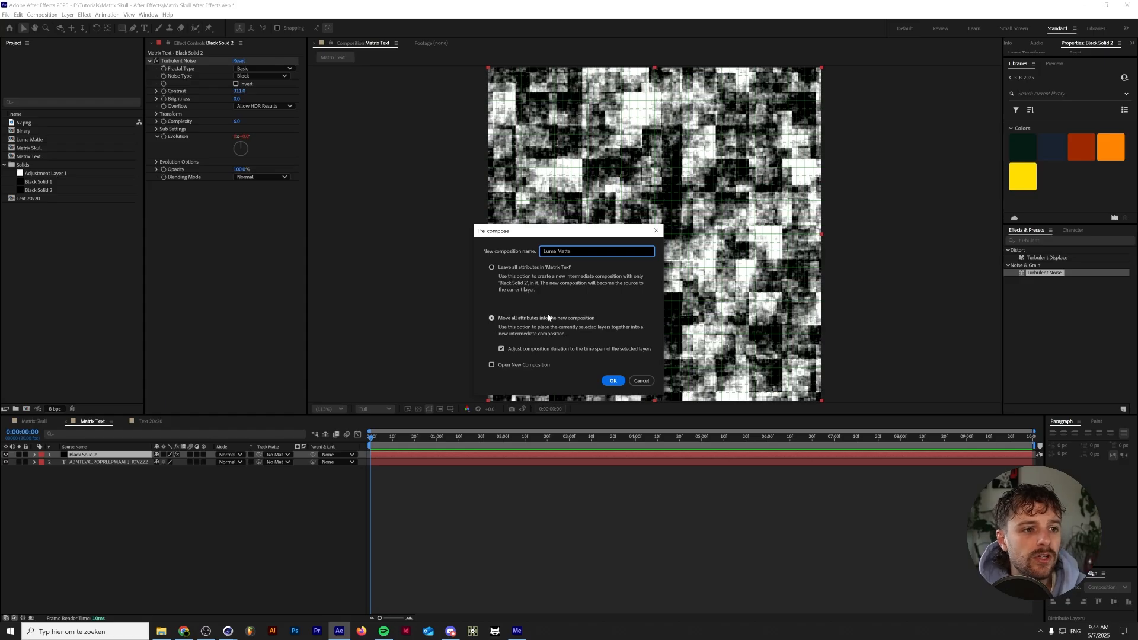
pyautogui.click(613, 380)
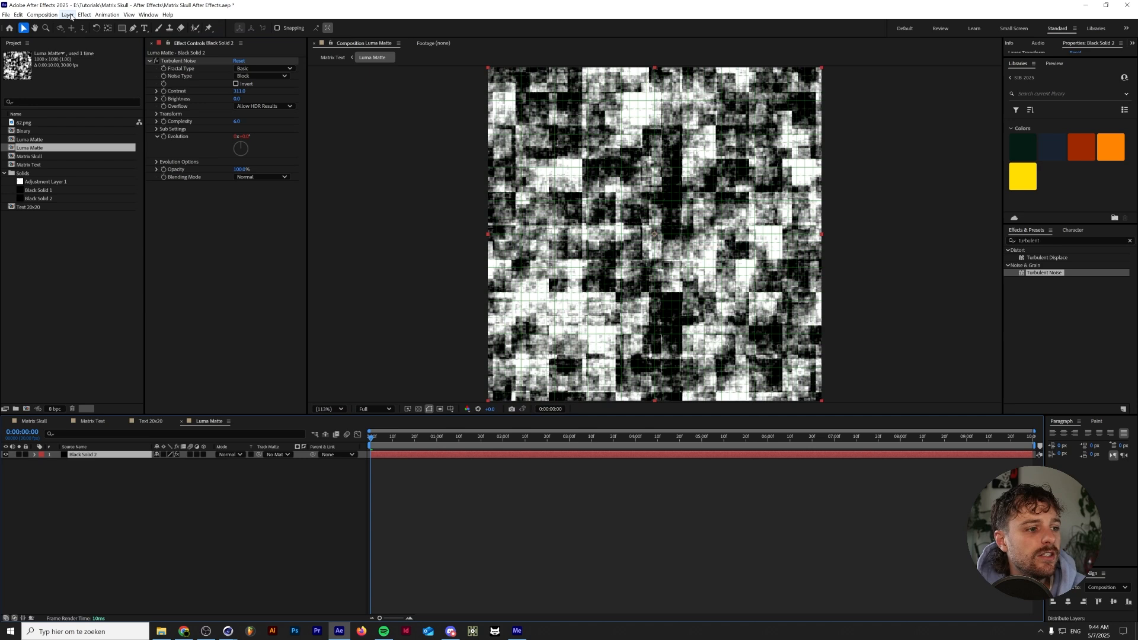
pyautogui.click(67, 14)
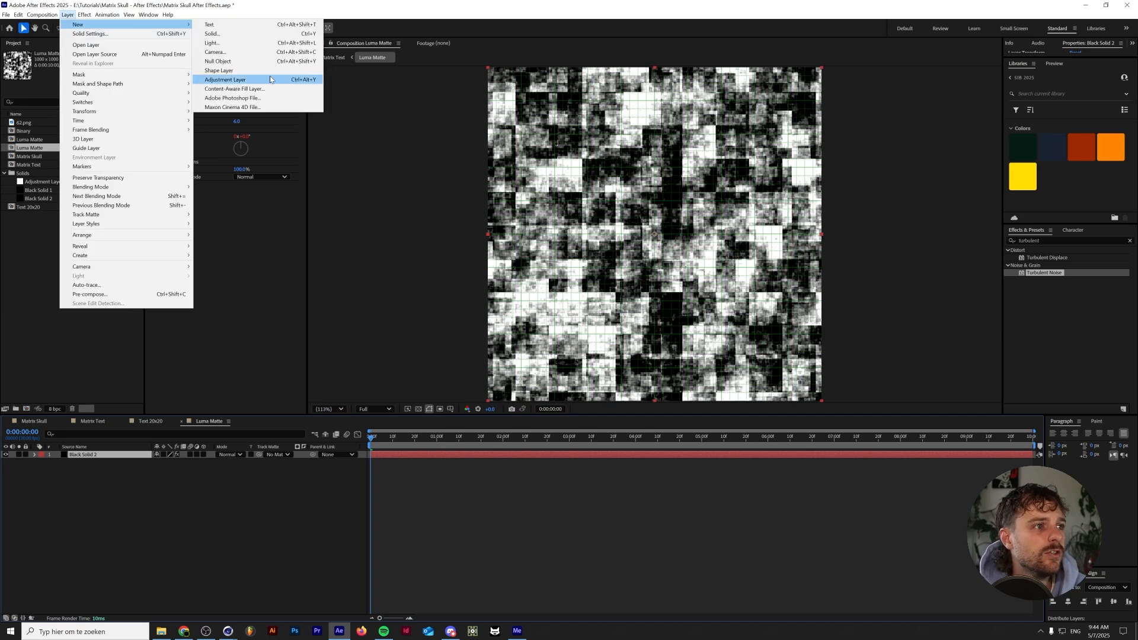
# Add an adjustment layer with Mosaic and Threshold to pixelate the noise into black-and-white blocks
pyautogui.click(225, 79)
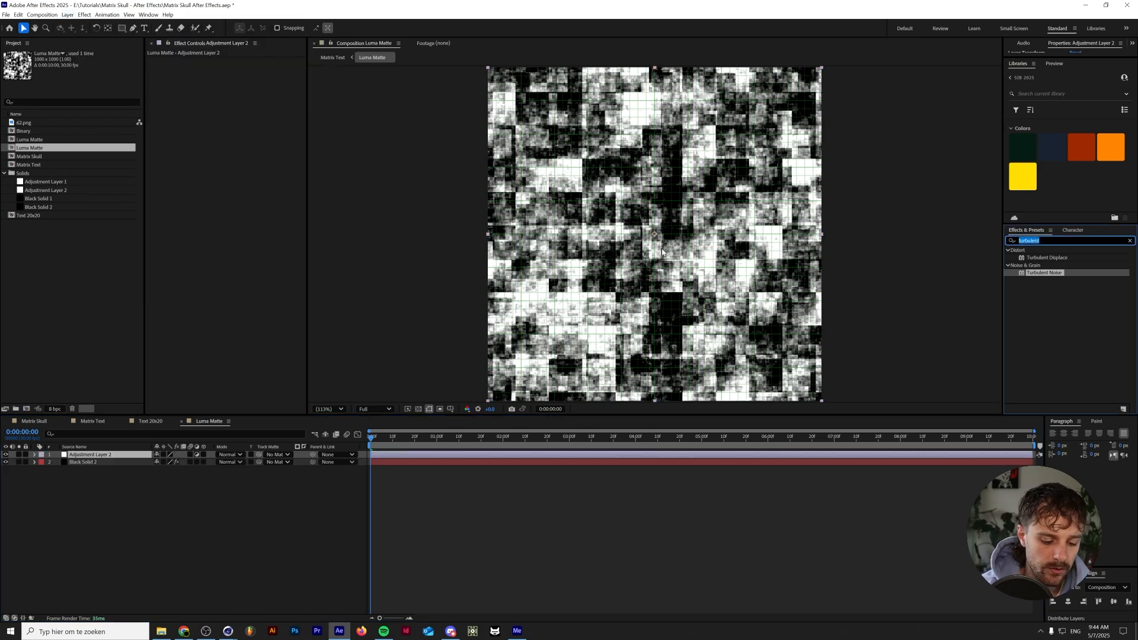
pyautogui.write('mosaic')
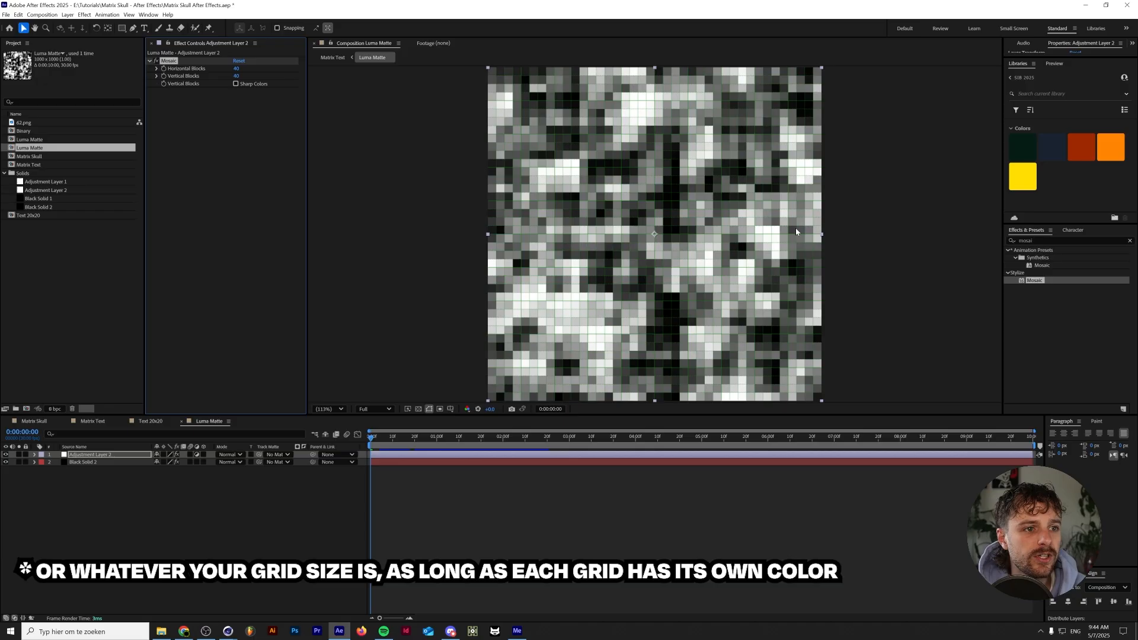
pyautogui.click(1068, 240)
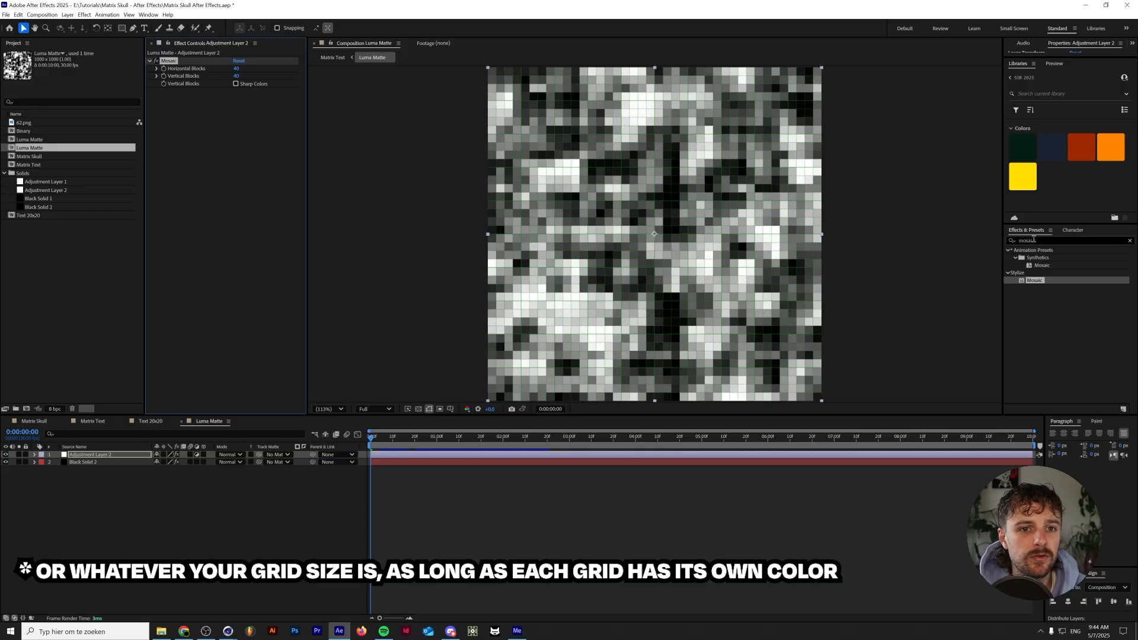
pyautogui.write('thresh')
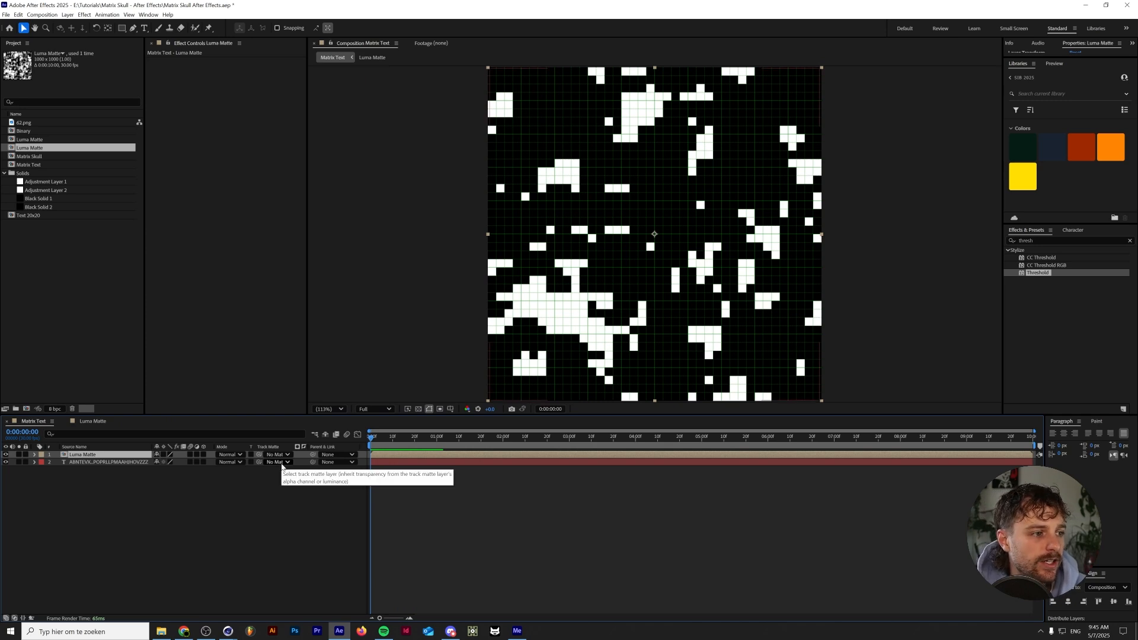
# Set the Matrix Text letter layer's Track Matte to 1. Luma Matte
pyautogui.click(277, 463)
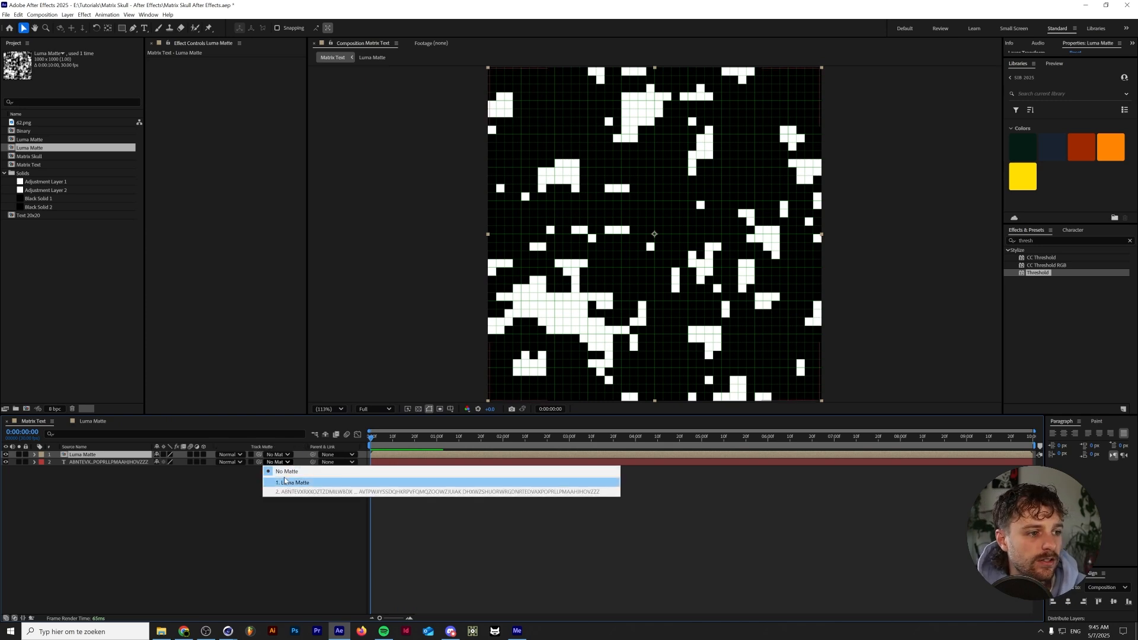
pyautogui.click(285, 470)
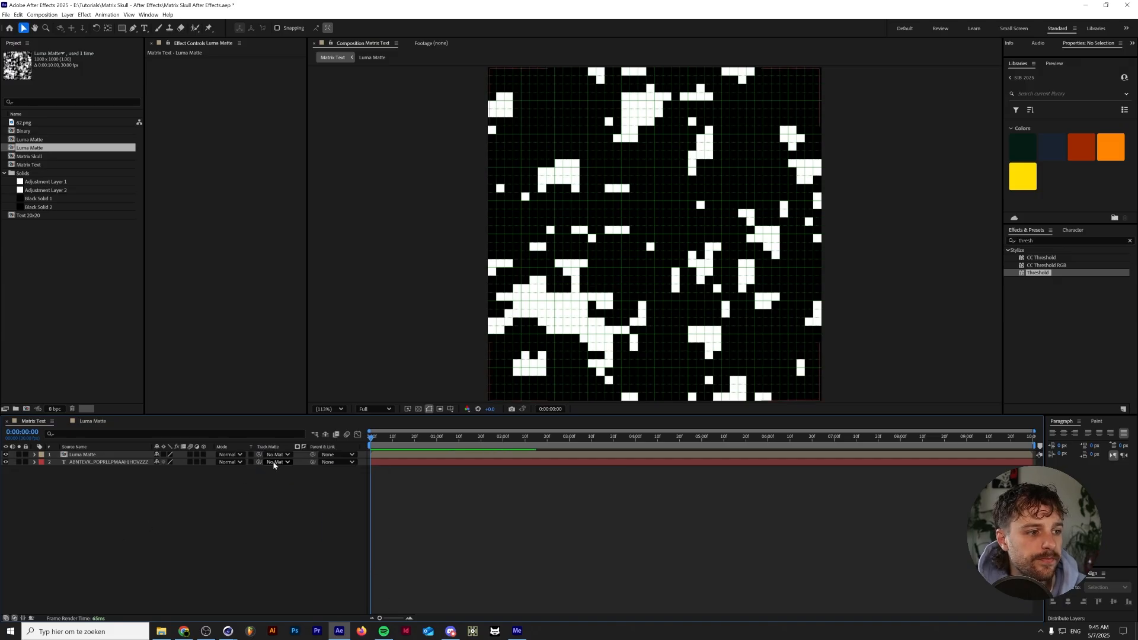
pyautogui.click(278, 461)
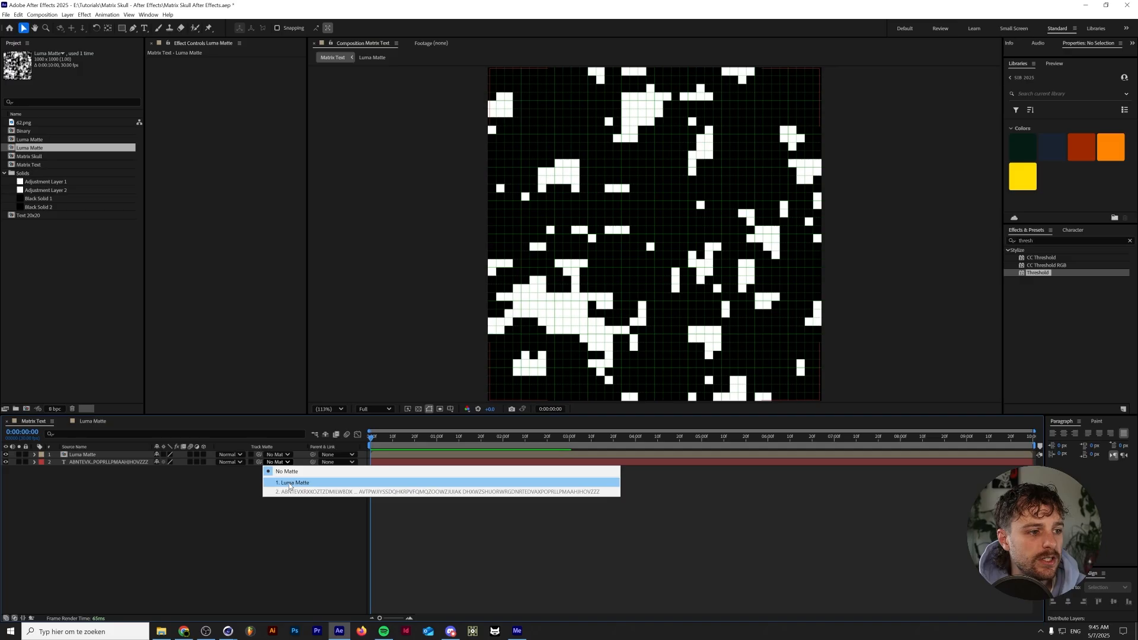
pyautogui.click(294, 482)
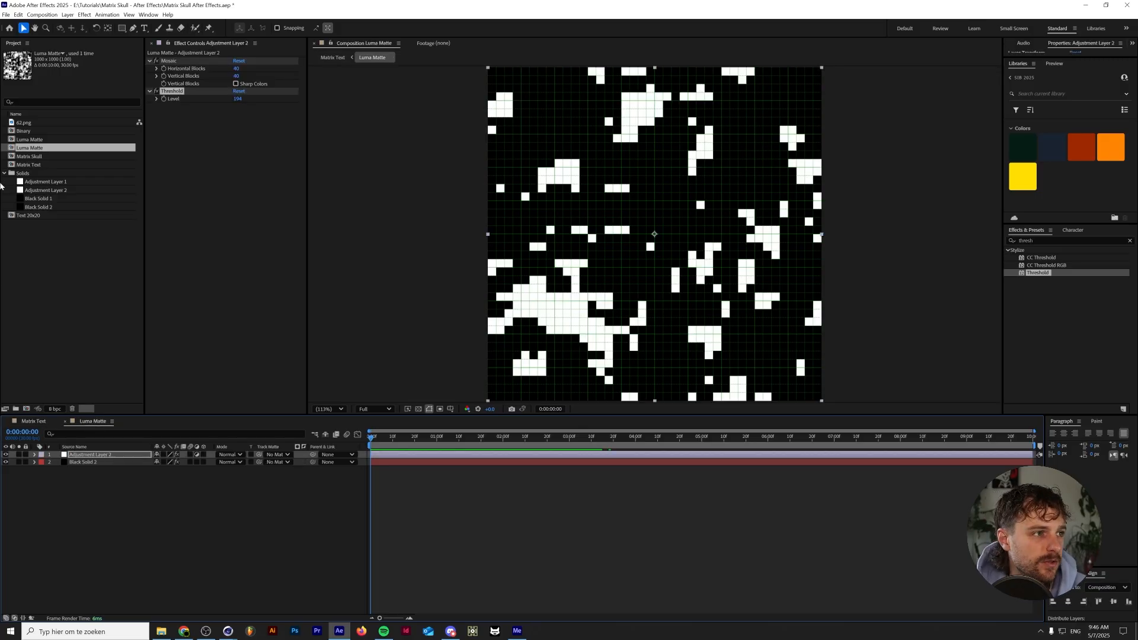
# Bring the skull image 62.png from the Project panel into the Luma Matte composition
pyautogui.click(25, 123)
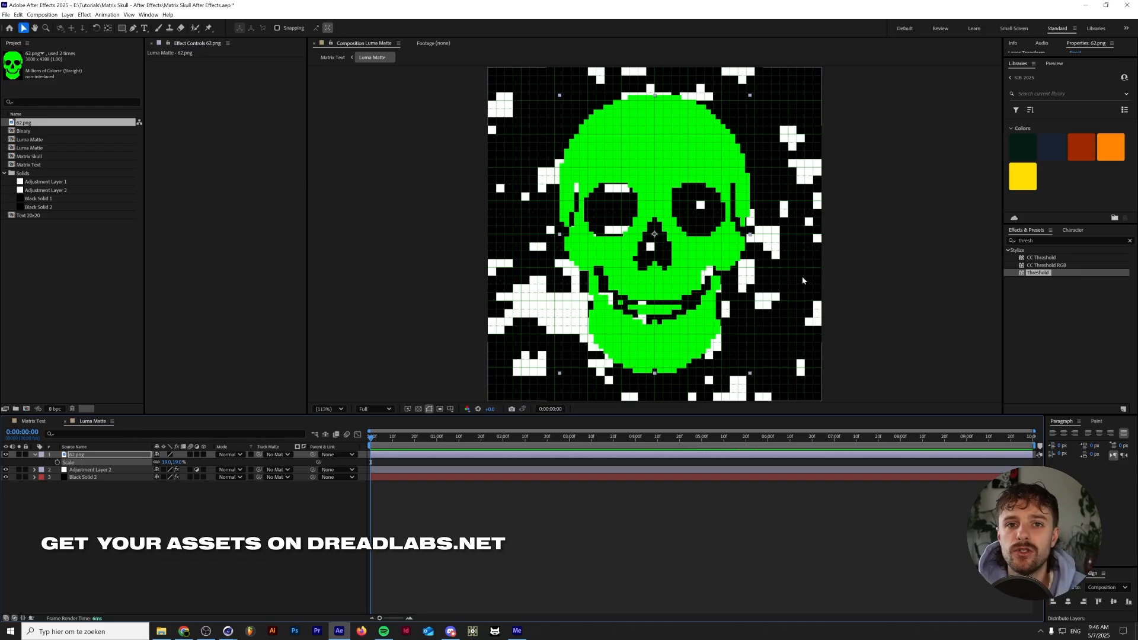
pyautogui.moveTo(674, 298)
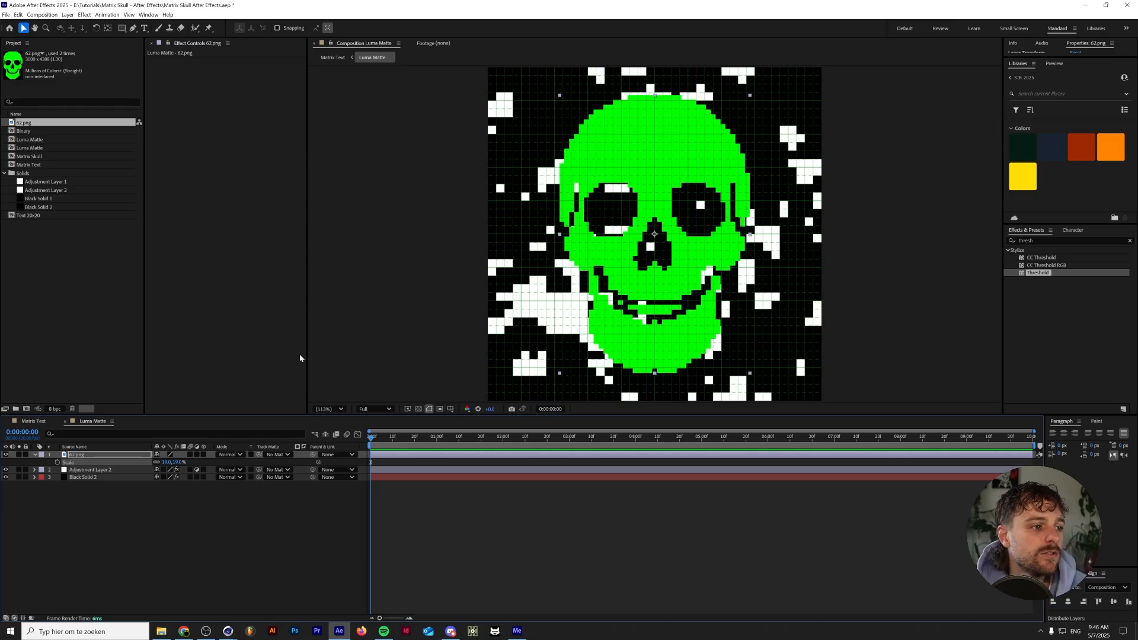
# Give the 02.png skull white Color Overlay and Stroke layer styles, then return to Matrix Text
pyautogui.click(66, 15)
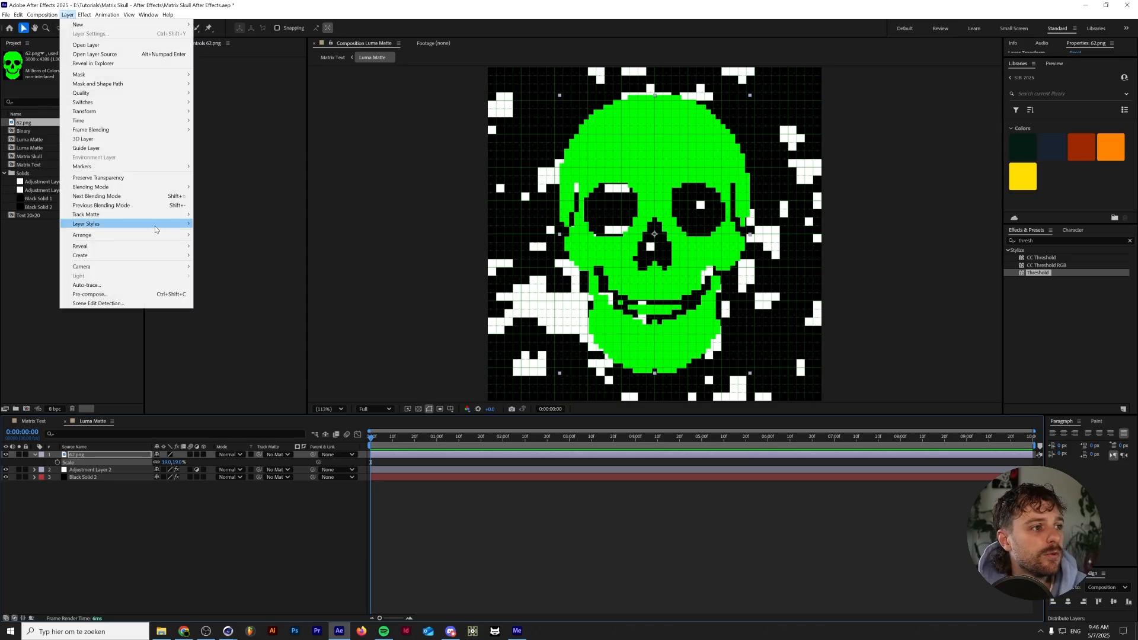
pyautogui.moveTo(85, 224)
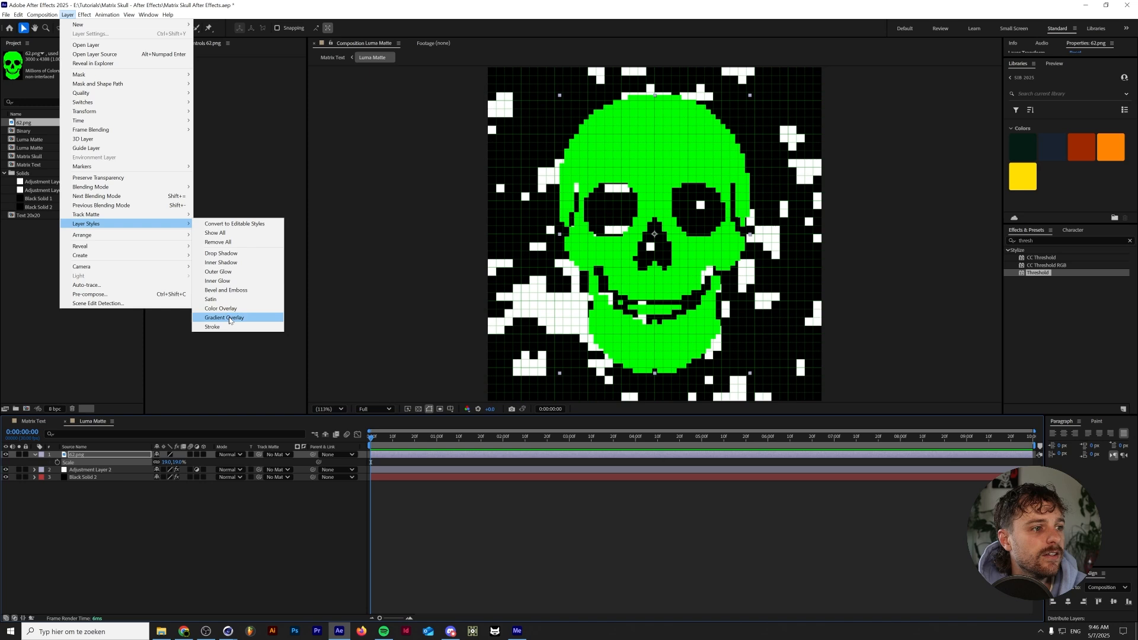
pyautogui.click(220, 308)
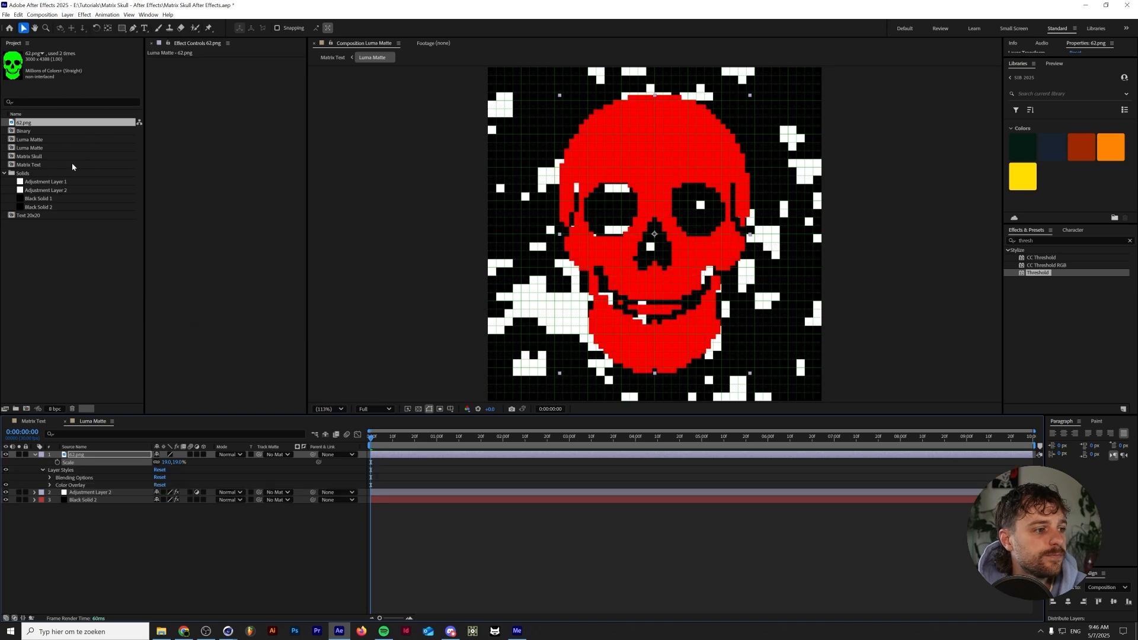
pyautogui.click(66, 14)
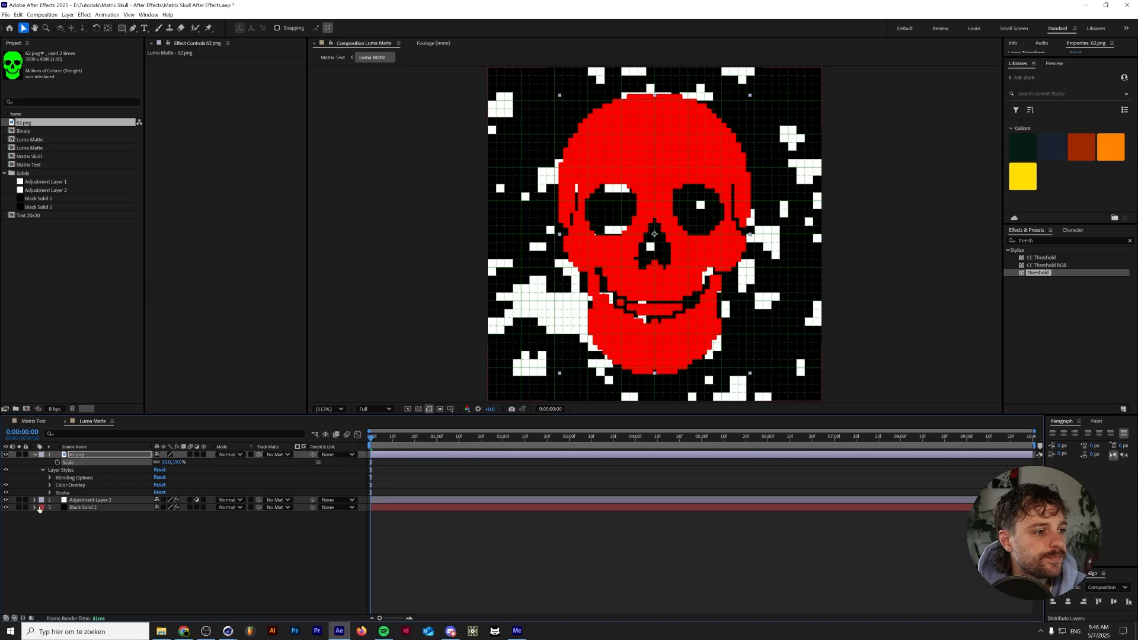
pyautogui.click(50, 484)
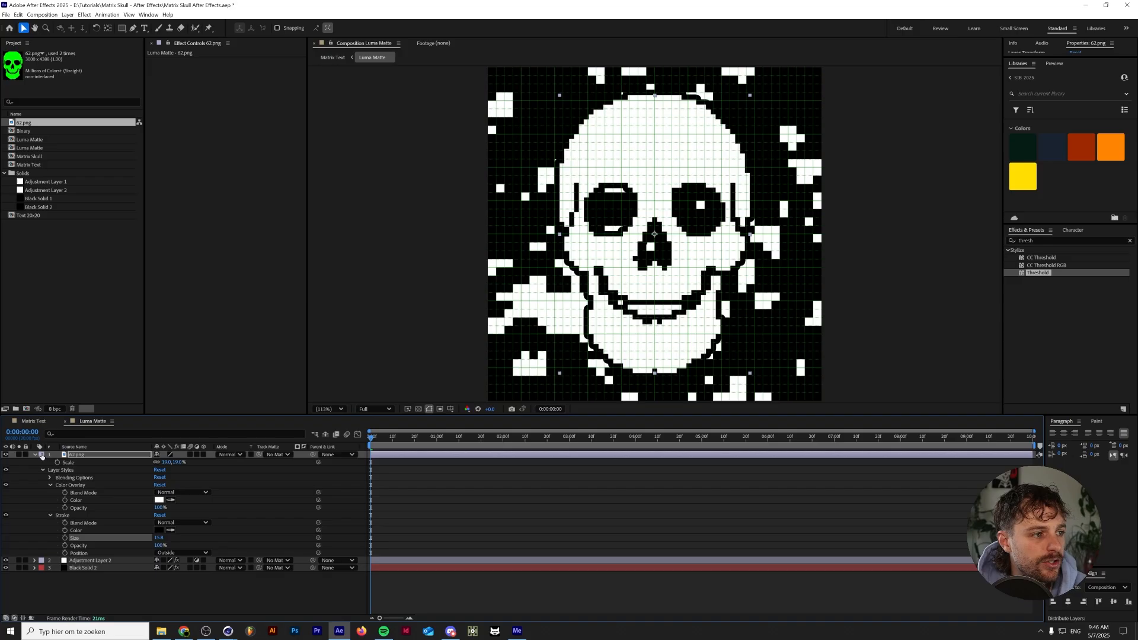
pyautogui.click(33, 454)
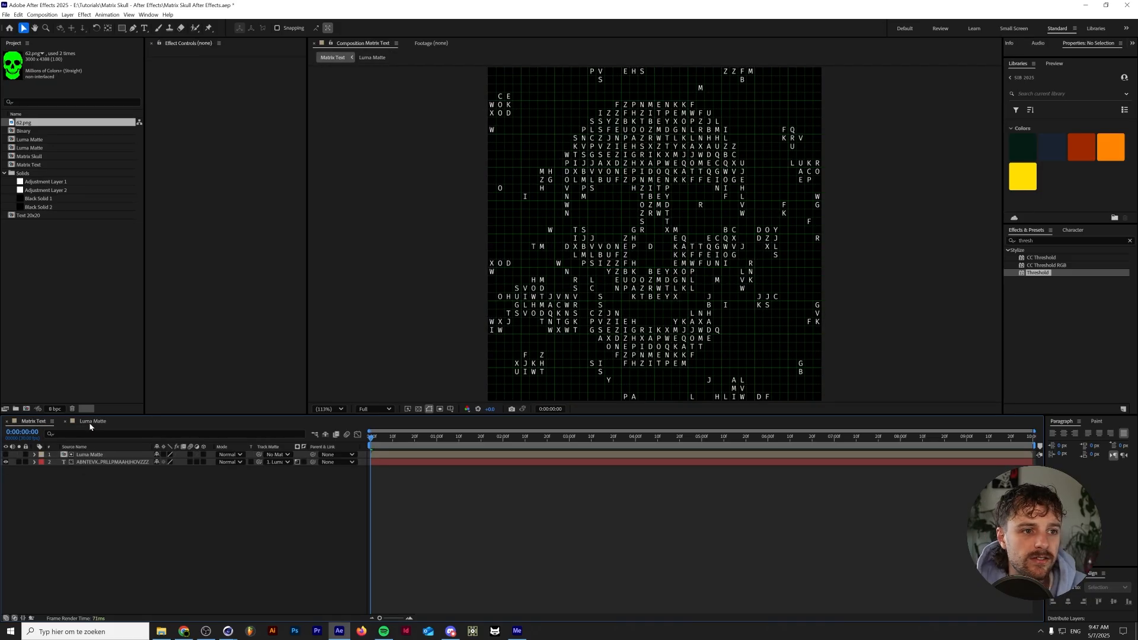
# Preview the scrambling letters through the skull matte, then stop the preview
pyautogui.click(371, 56)
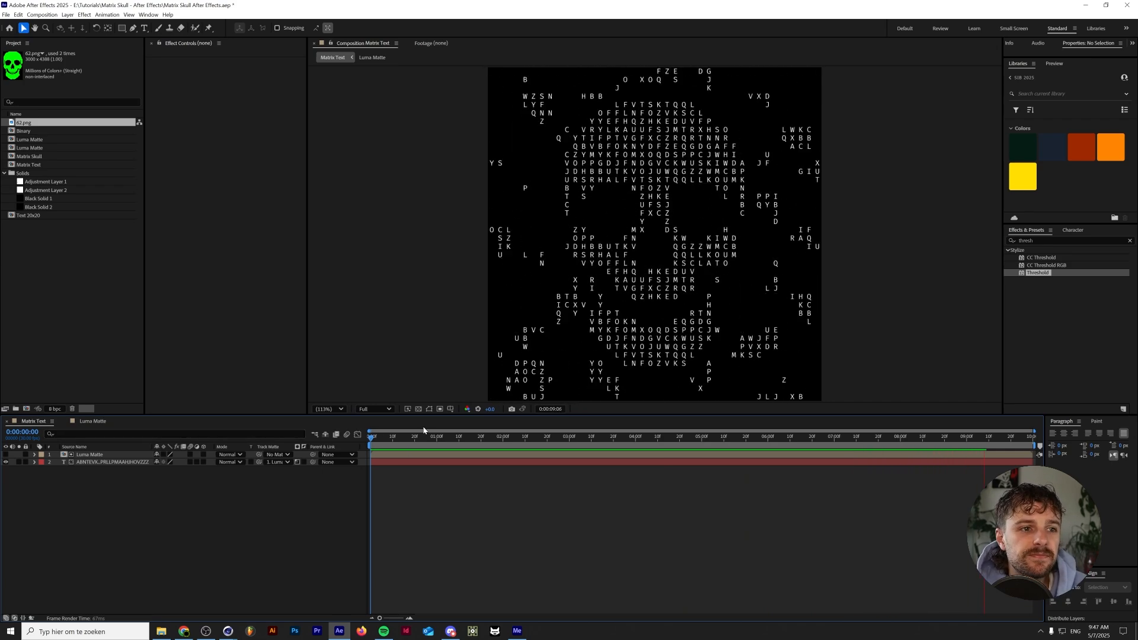
pyautogui.click(128, 14)
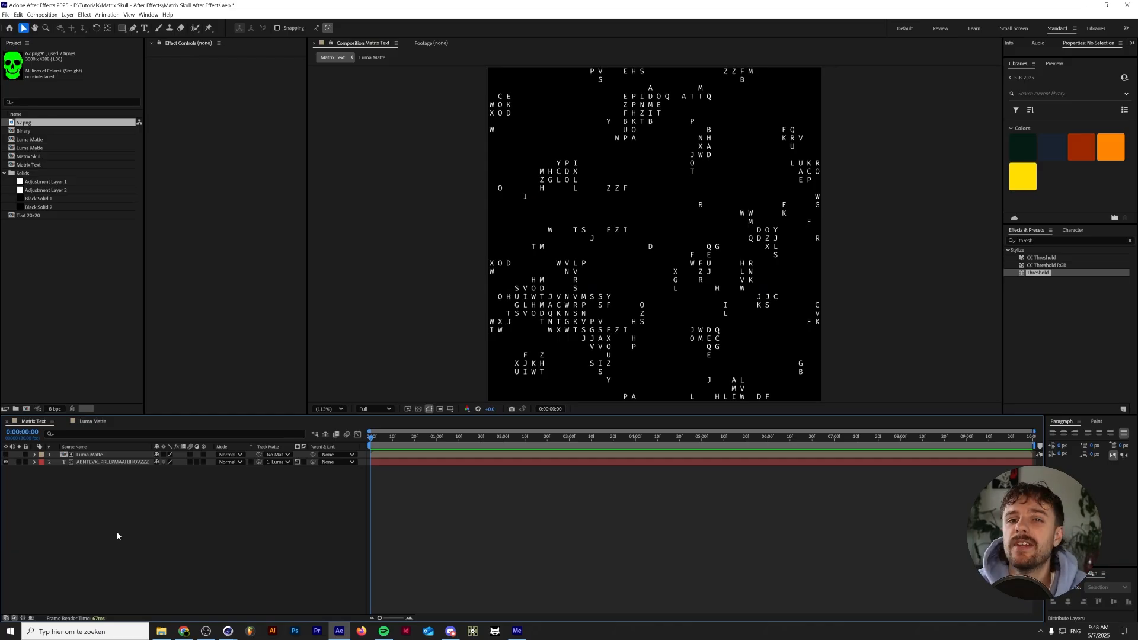
pyautogui.moveTo(63, 380)
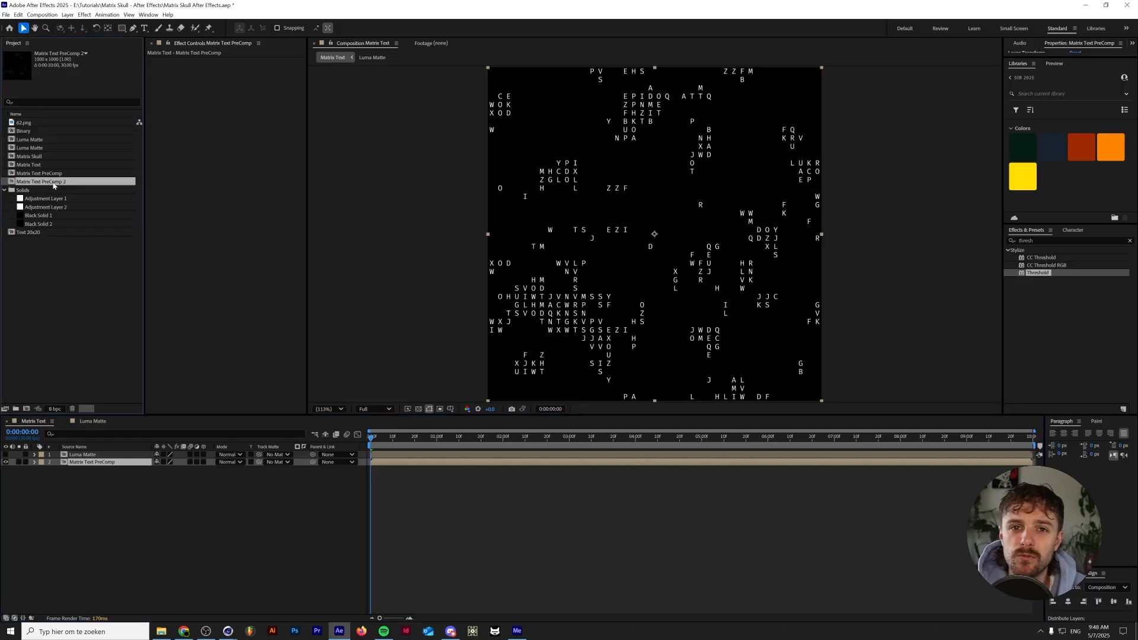
# Open the duplicated precomp and rename it Binary Text in Composition Settings
pyautogui.doubleClick(41, 182)
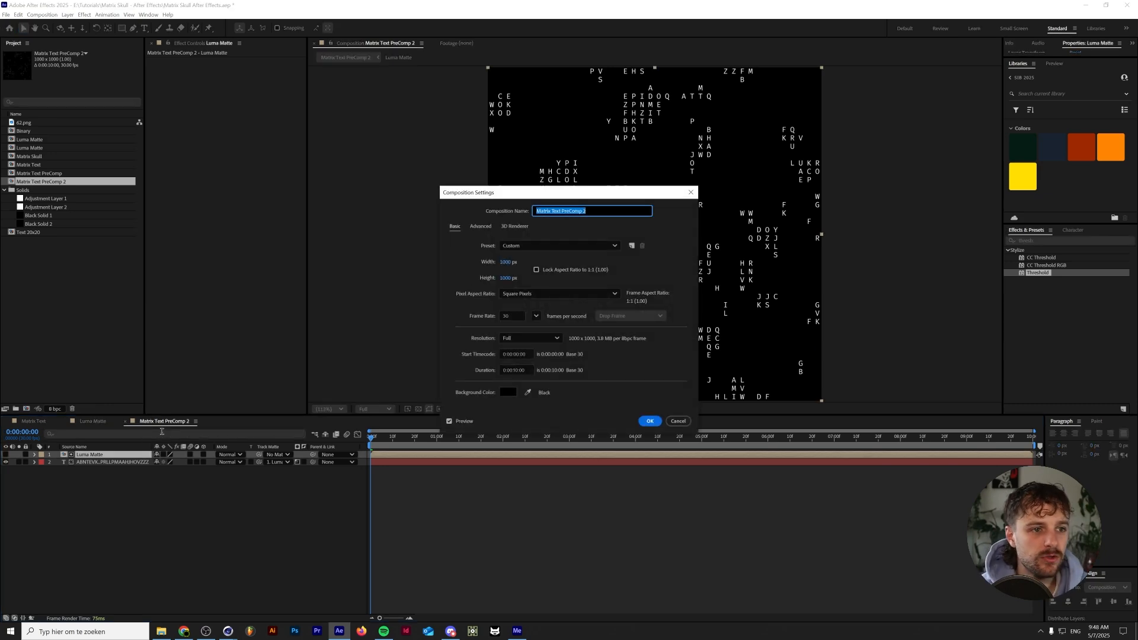
pyautogui.write('Binai')
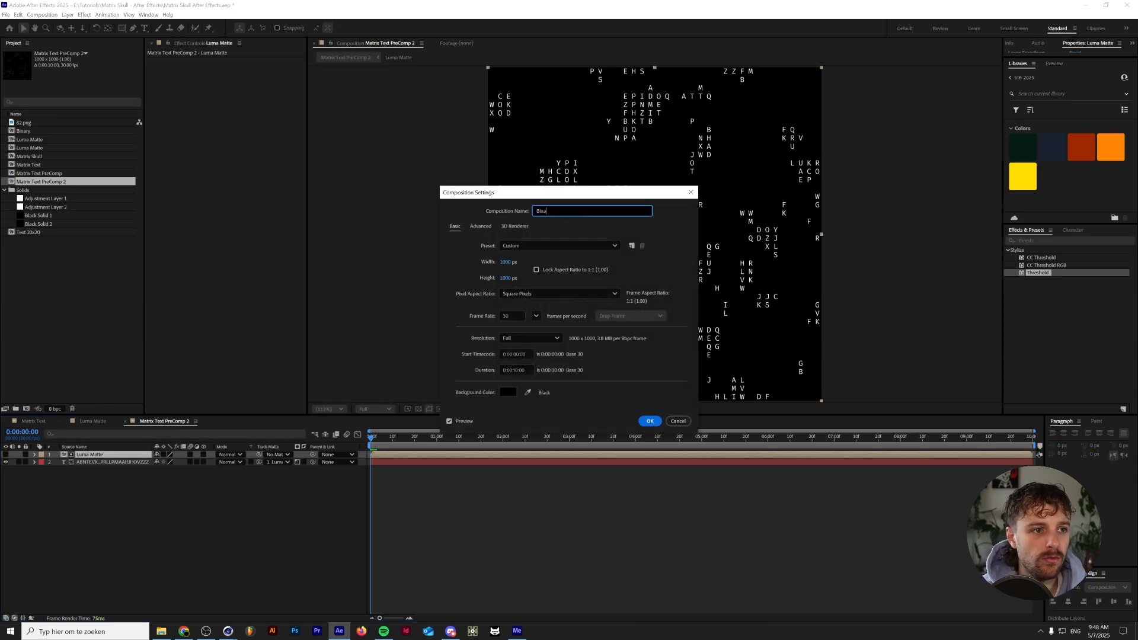
pyautogui.click(649, 421)
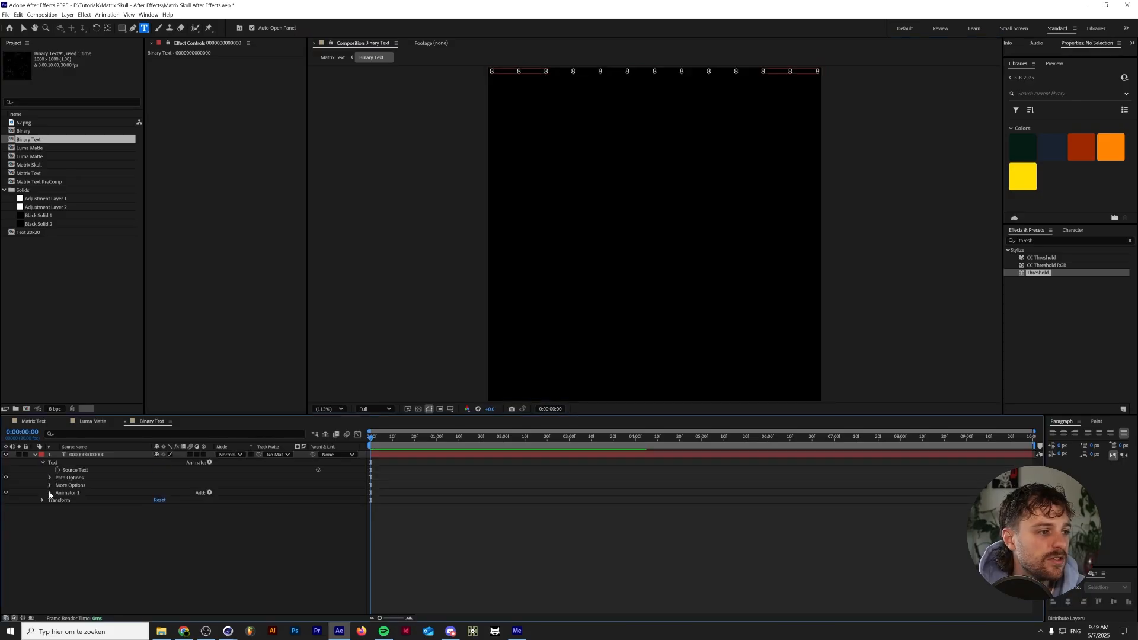
# Add Character Offset to the text animator and toggle the viewer grid overlay
pyautogui.click(50, 493)
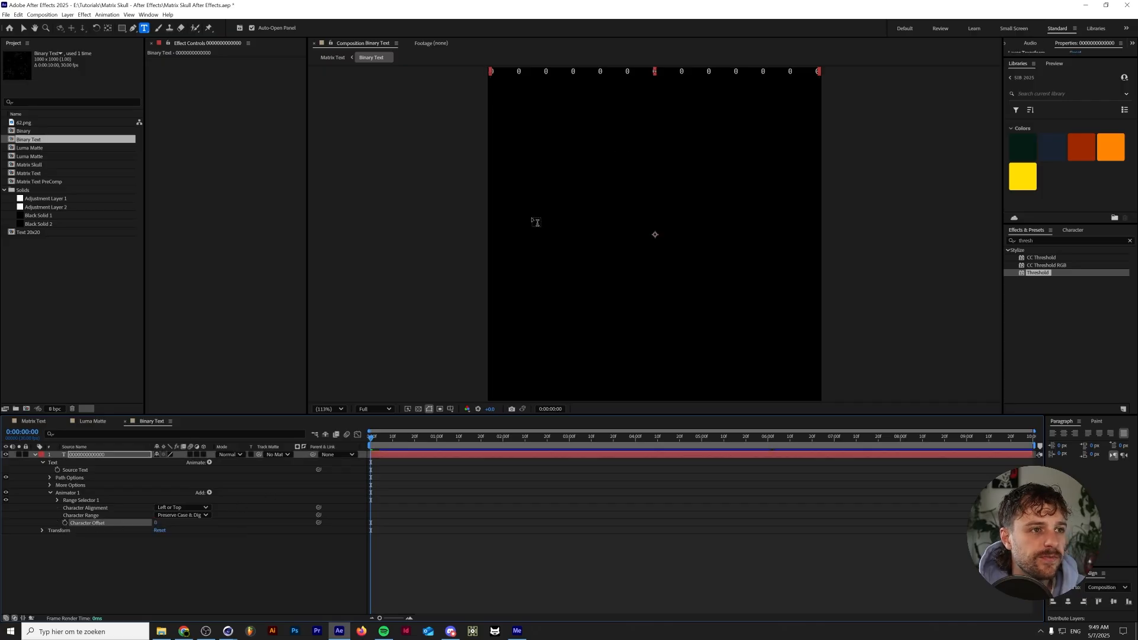
pyautogui.click(128, 15)
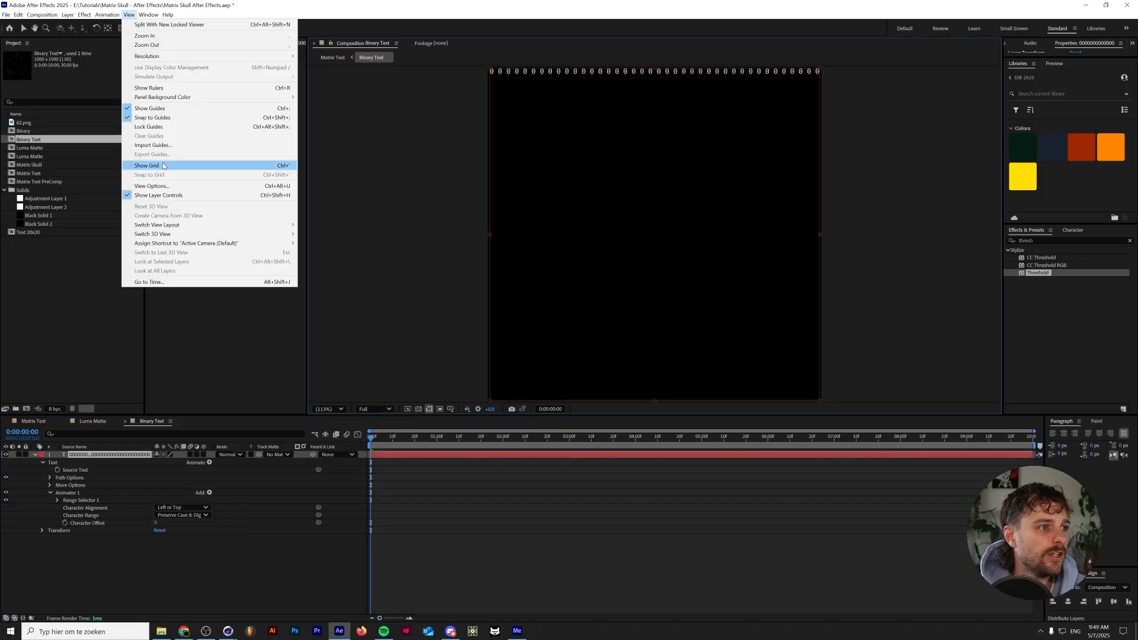
pyautogui.click(146, 165)
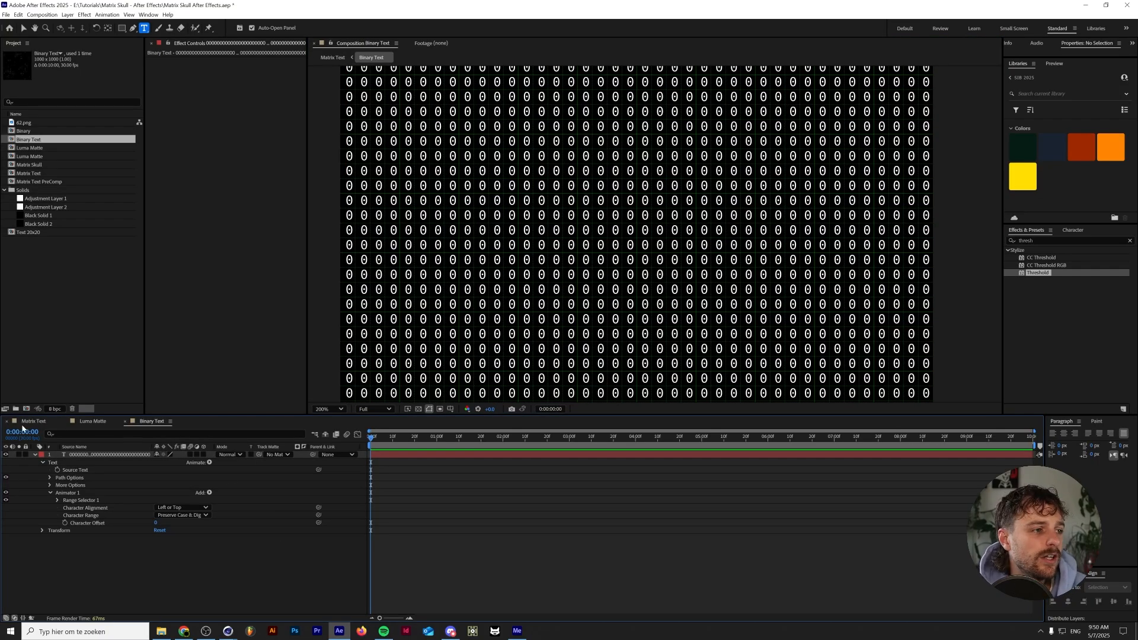
pyautogui.moveTo(23, 427)
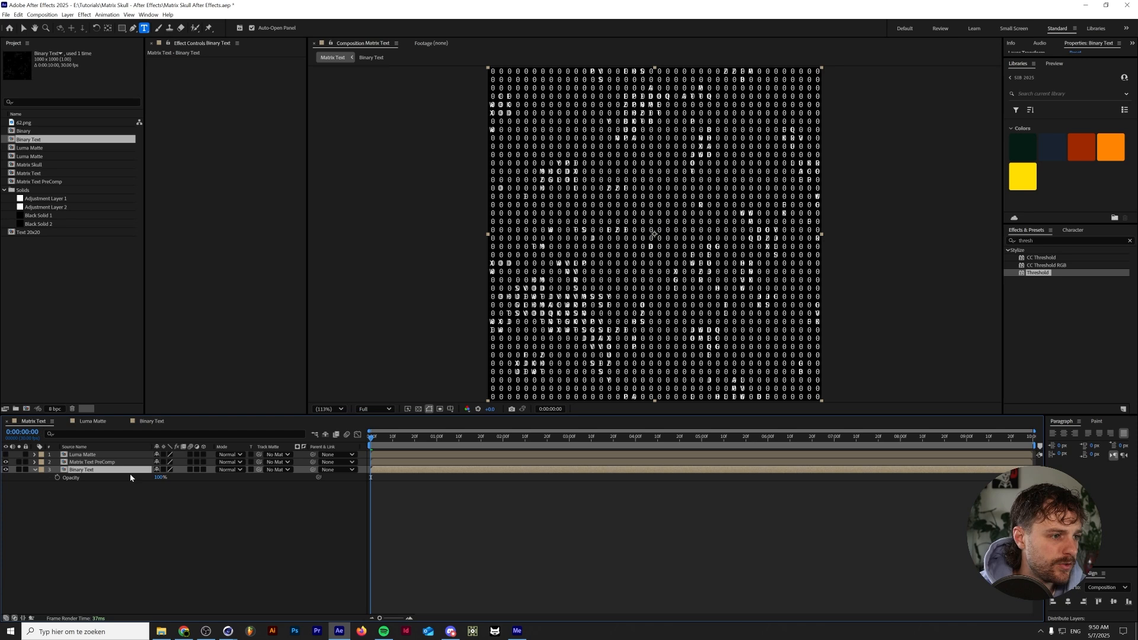
# Lower the Binary Text layer's opacity to about 25%, then reopen its composition
pyautogui.doubleClick(160, 477)
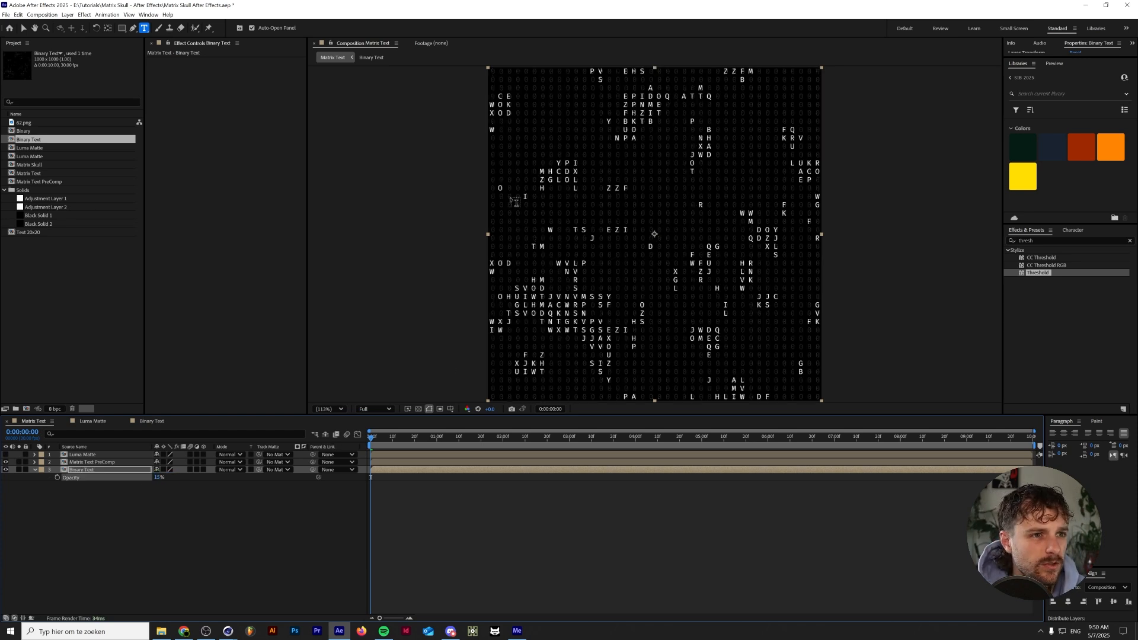
pyautogui.doubleClick(160, 477)
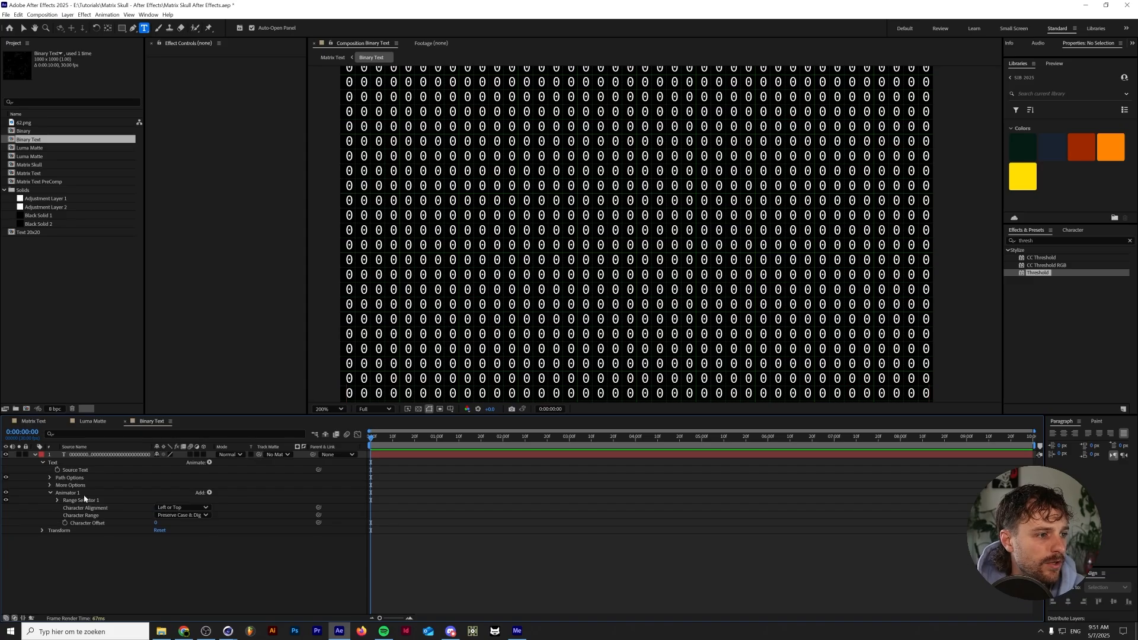
# Add a Wiggly selector to Animator 1 so the digits shuffle between 0 and 1
pyautogui.click(205, 493)
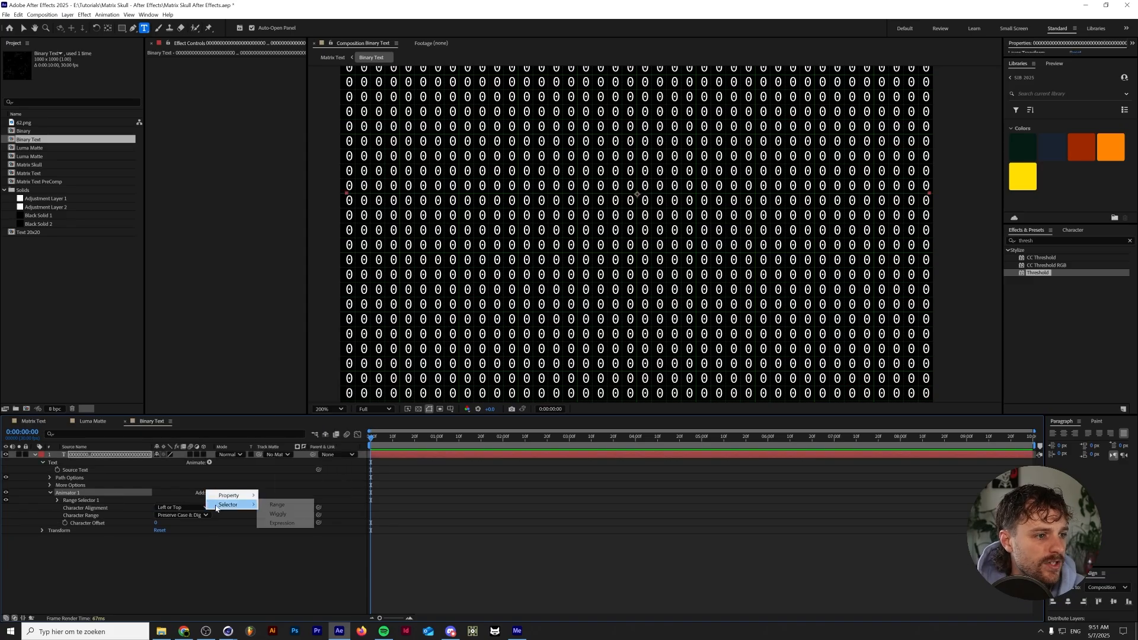
pyautogui.click(277, 514)
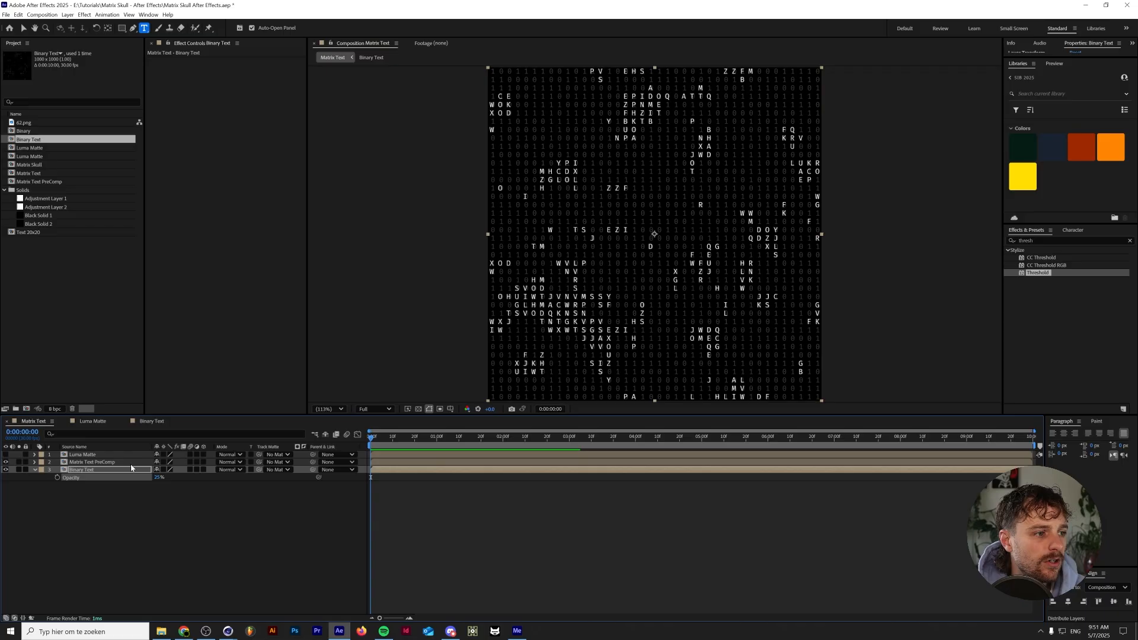
pyautogui.moveTo(251, 475)
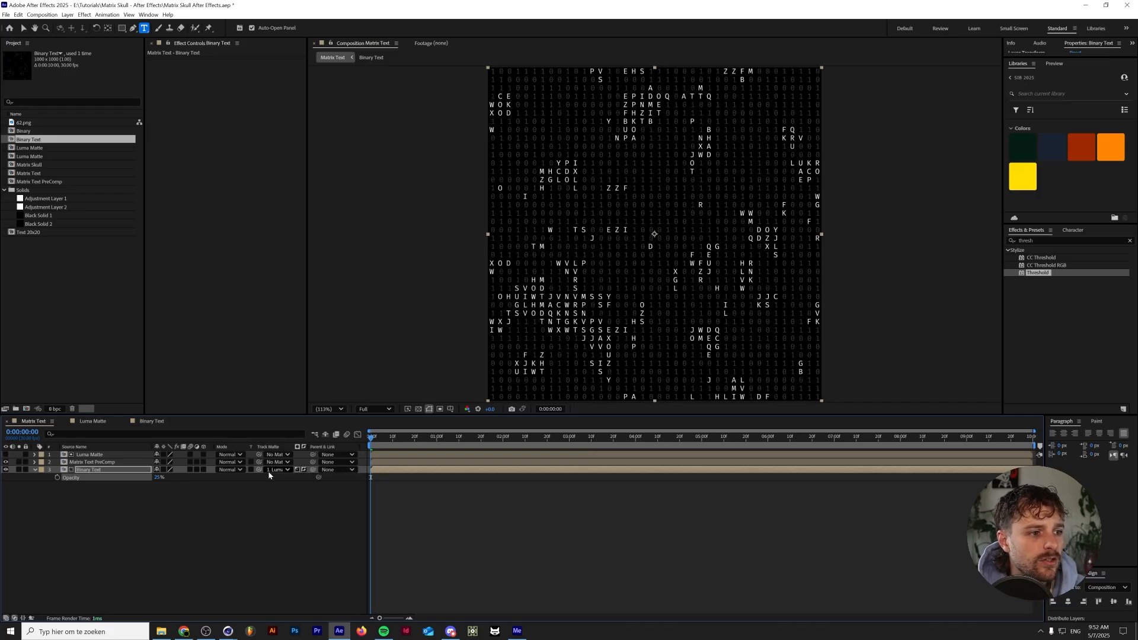
# Set the Binary Text layer's track matte to Luma Matte and add an adjustment layer
pyautogui.doubleClick(93, 461)
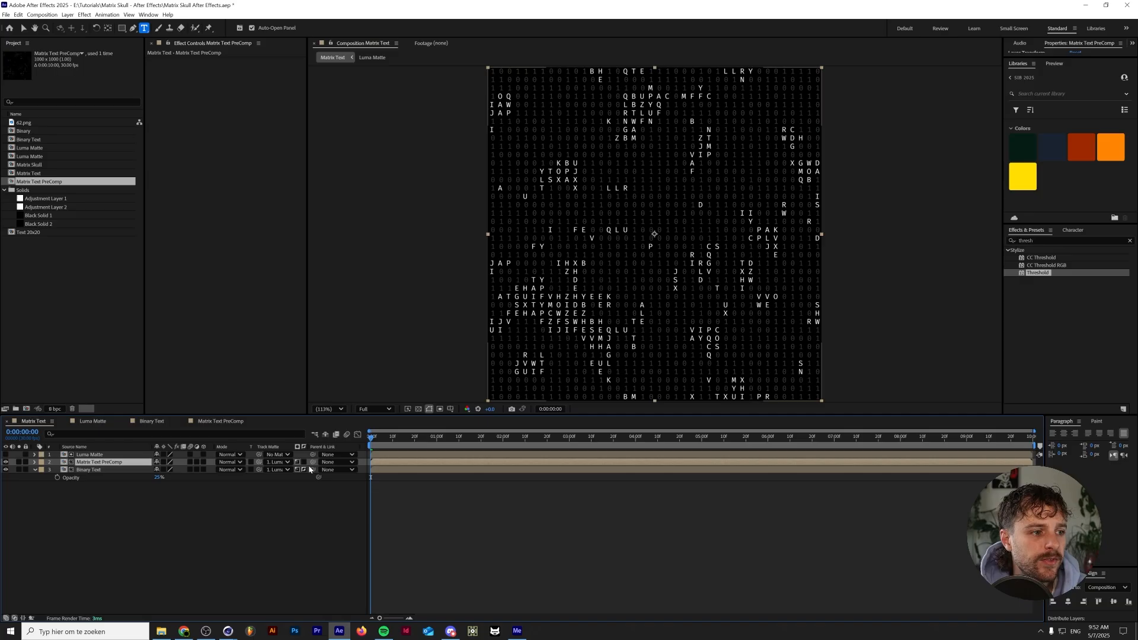
pyautogui.moveTo(328, 425)
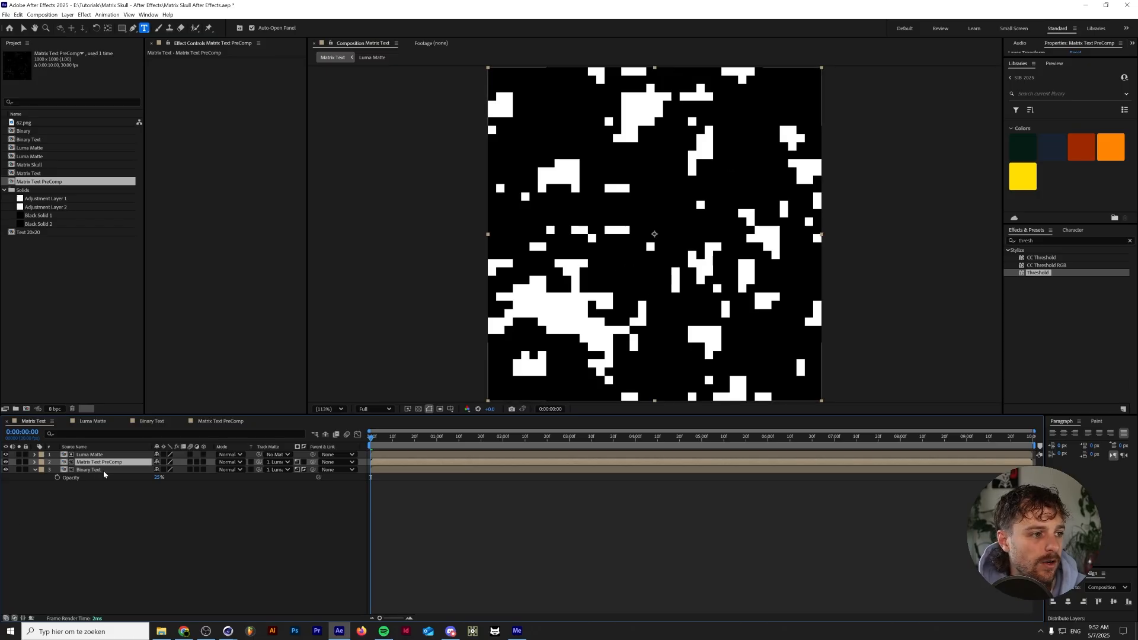
pyautogui.click(89, 470)
pyautogui.write('glow')
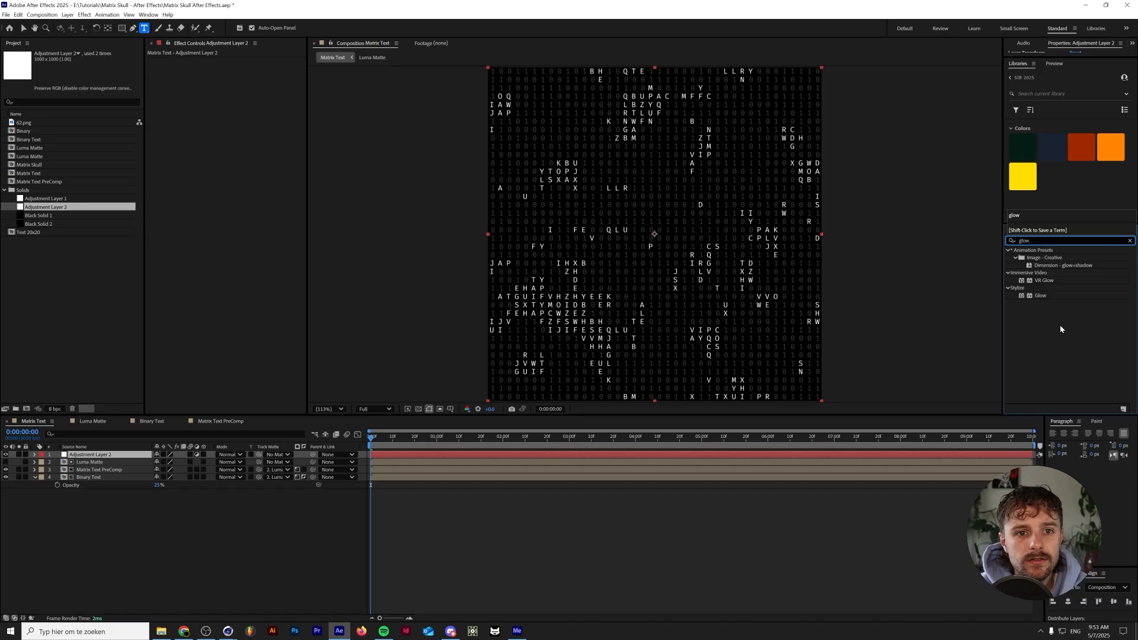
# Apply Glow with stronger settings and CC Toner with green Midtones to the adjustment layer
pyautogui.doubleClick(1040, 295)
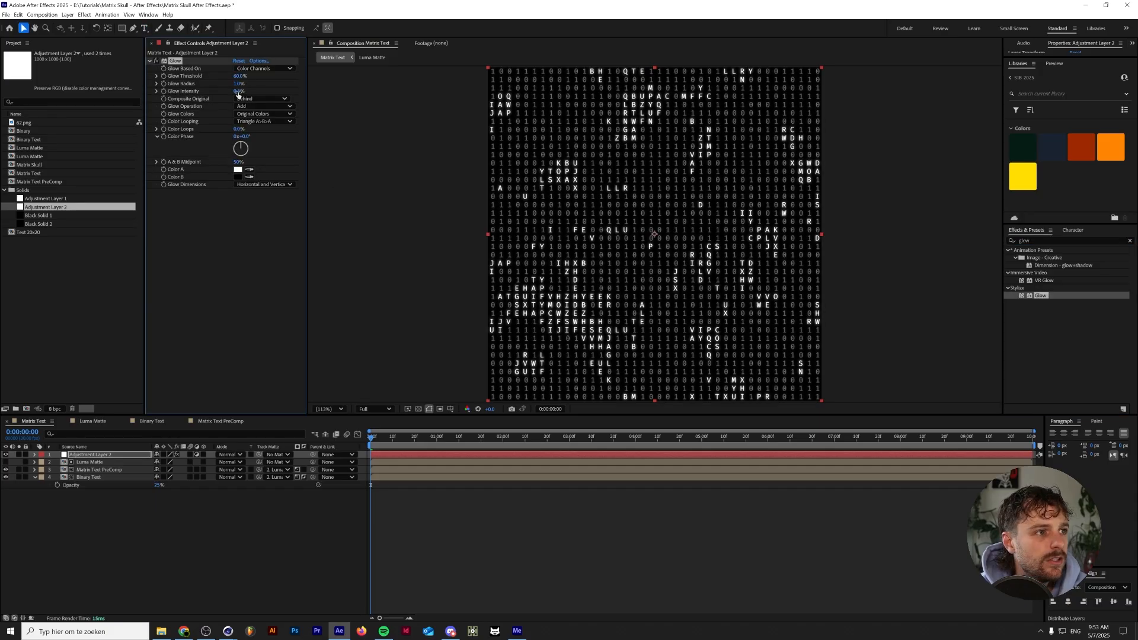
pyautogui.moveTo(240, 83); pyautogui.dragTo(250, 83)
pyautogui.write('tone')
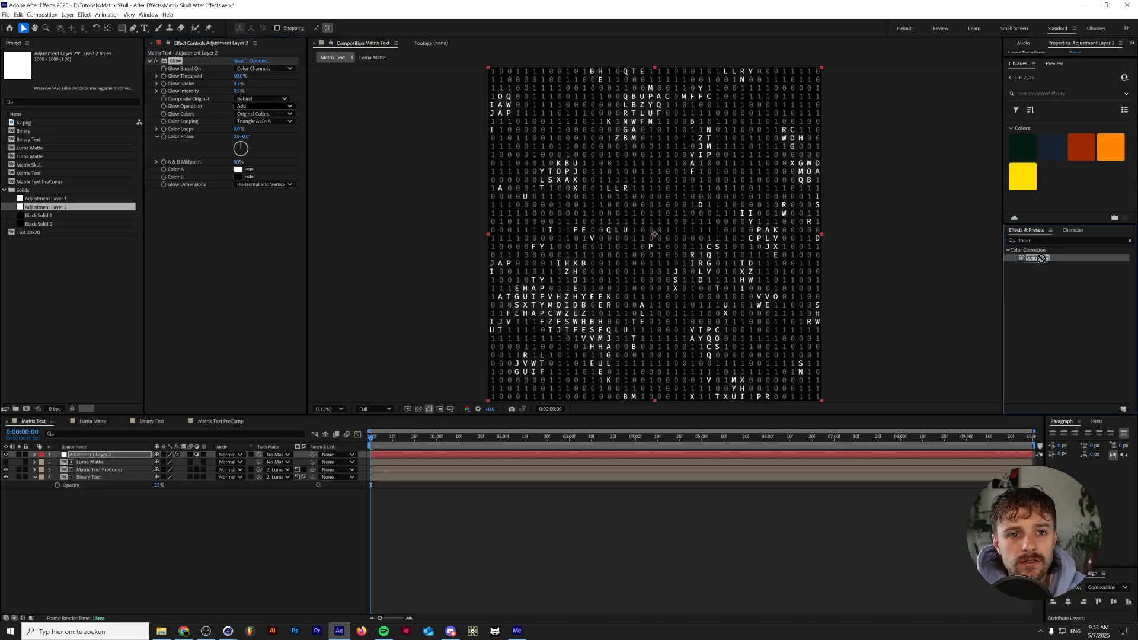
pyautogui.doubleClick(1038, 257)
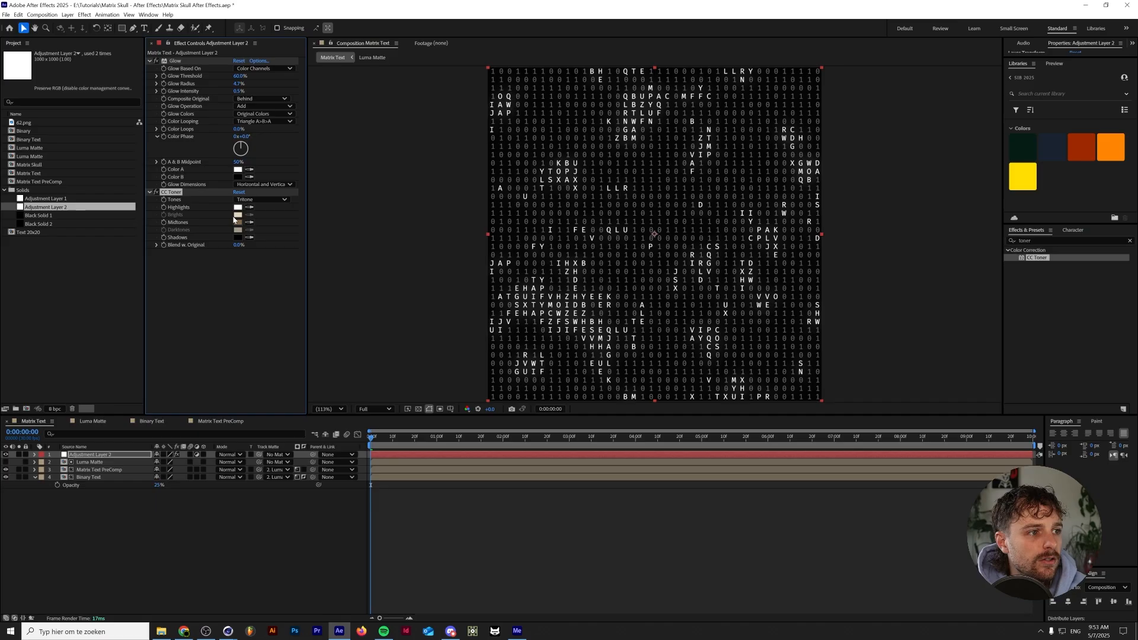
pyautogui.click(238, 222)
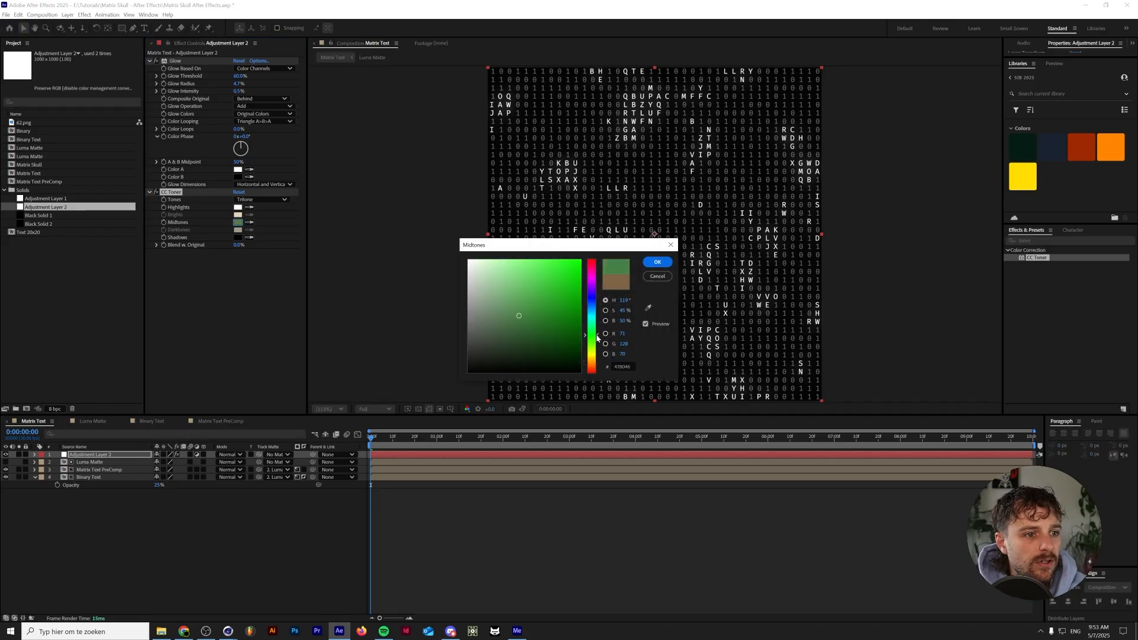
pyautogui.click(656, 261)
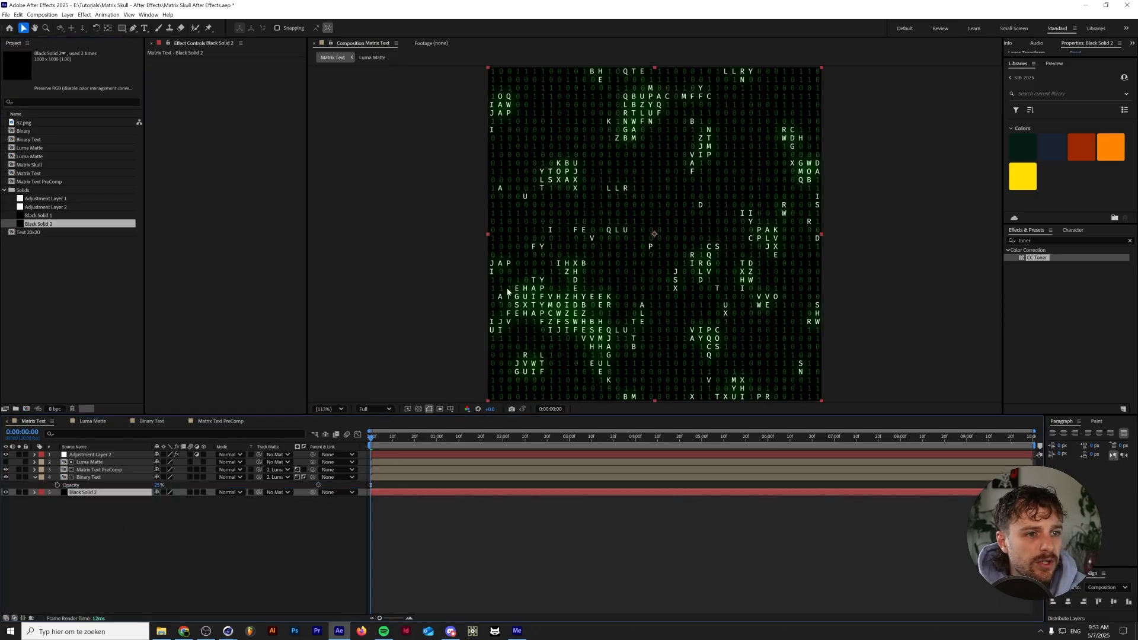
pyautogui.moveTo(894, 309)
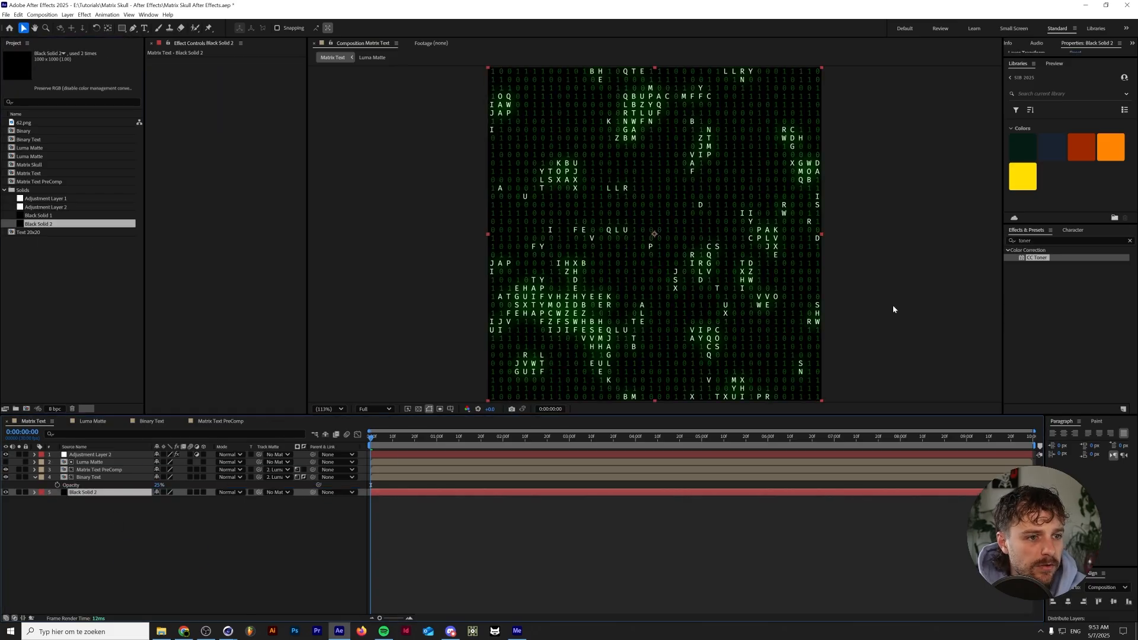
pyautogui.moveTo(532, 202)
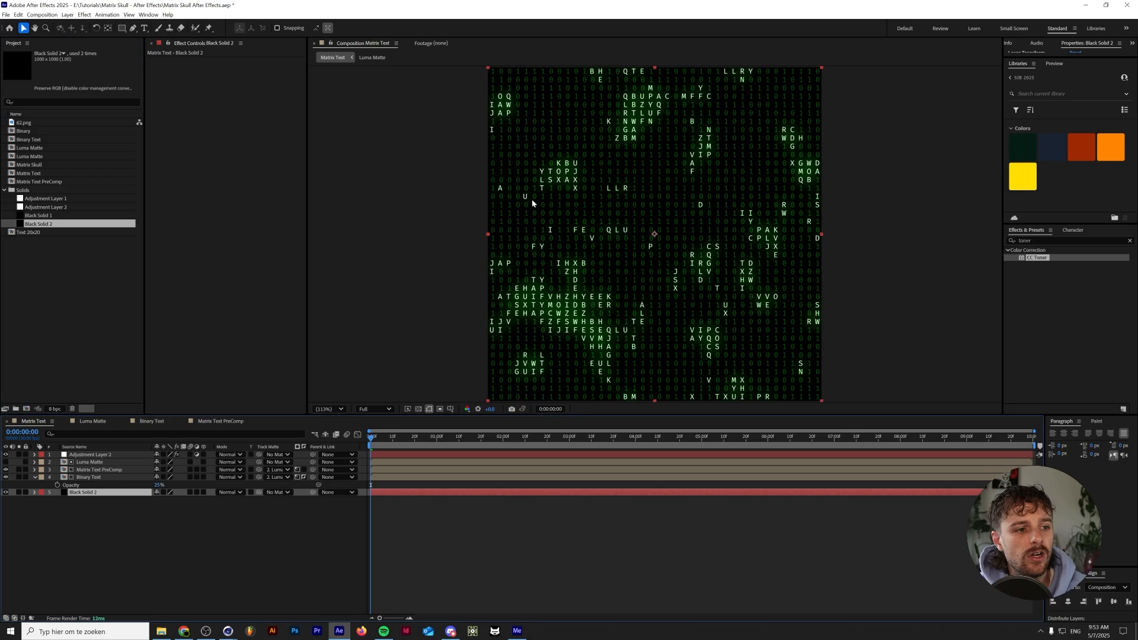